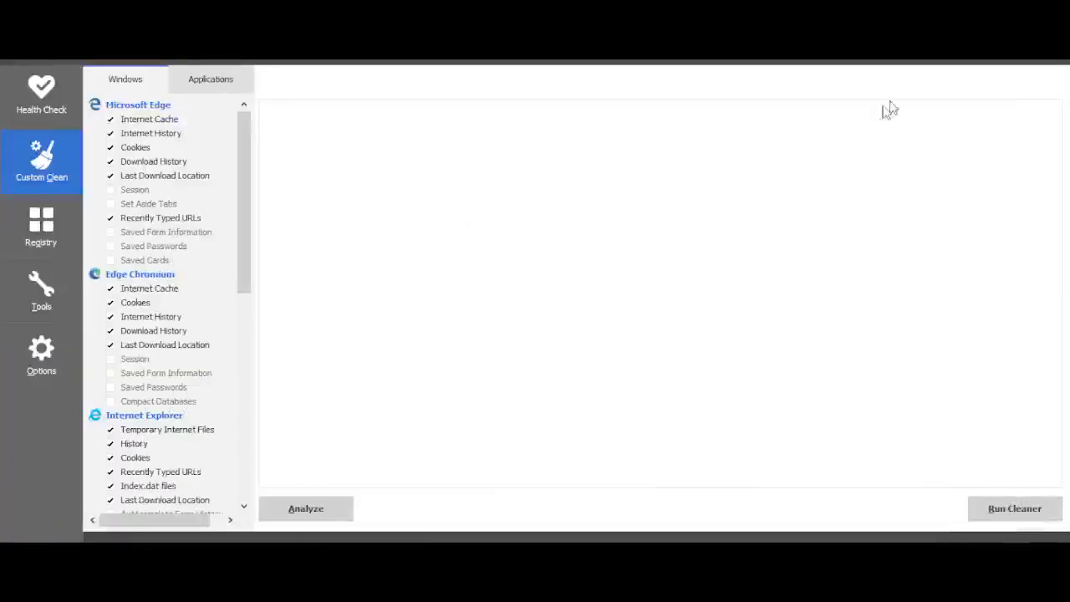
mouse_move(769, 174)
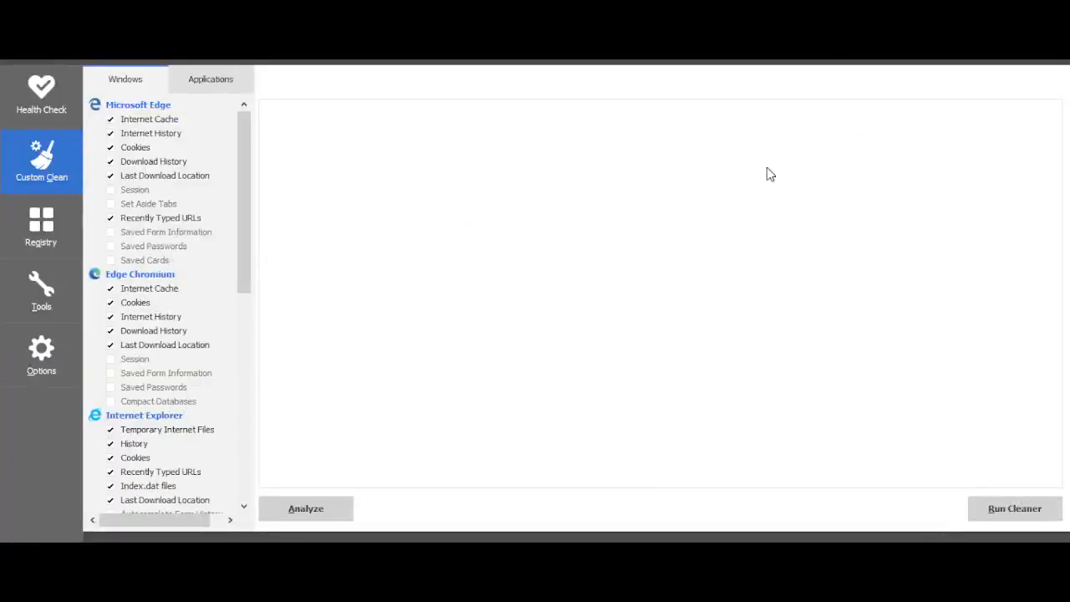
mouse_move(488, 168)
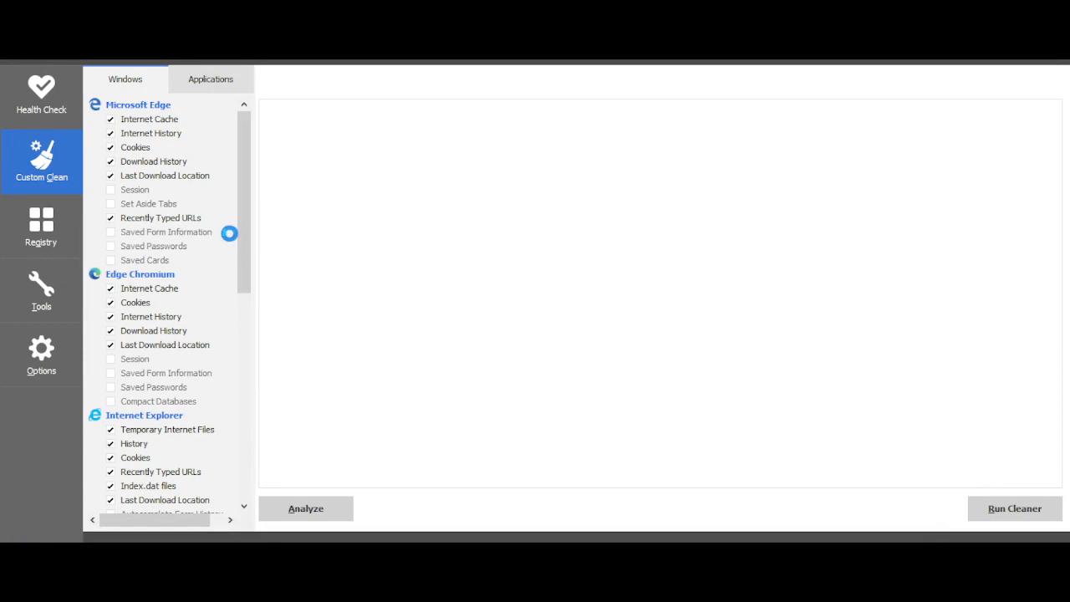
Step: Go to the Health Check page and review its PC health introduction
click(137, 103)
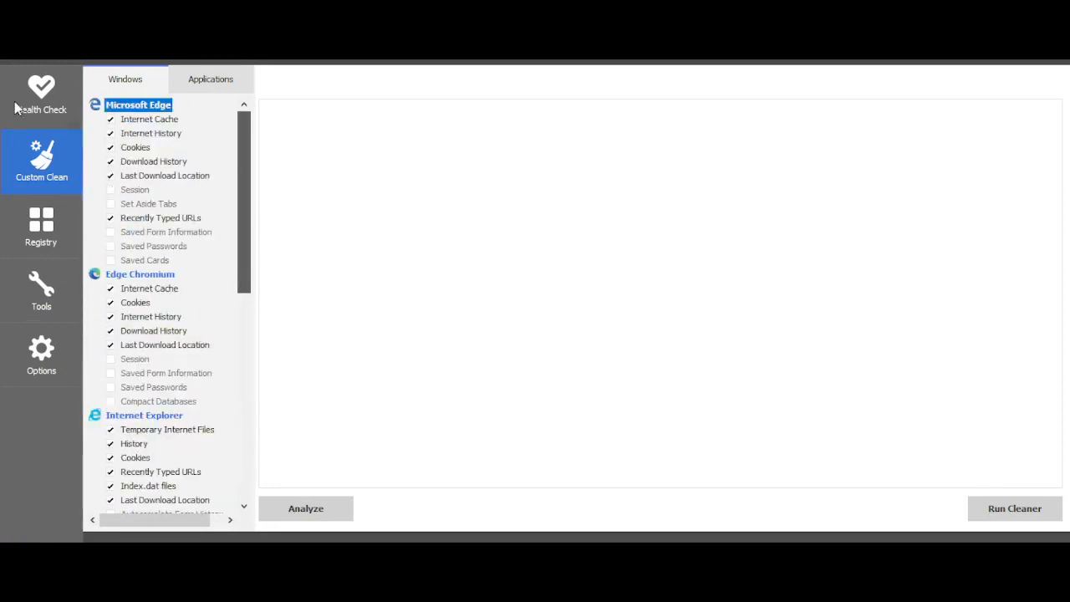
mouse_move(50, 110)
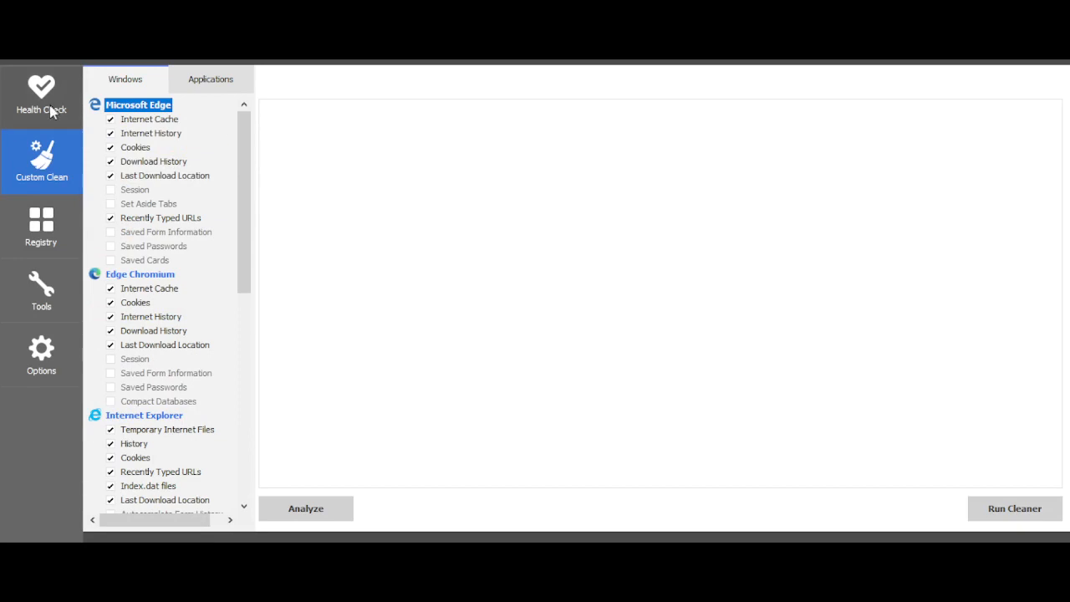
click(40, 95)
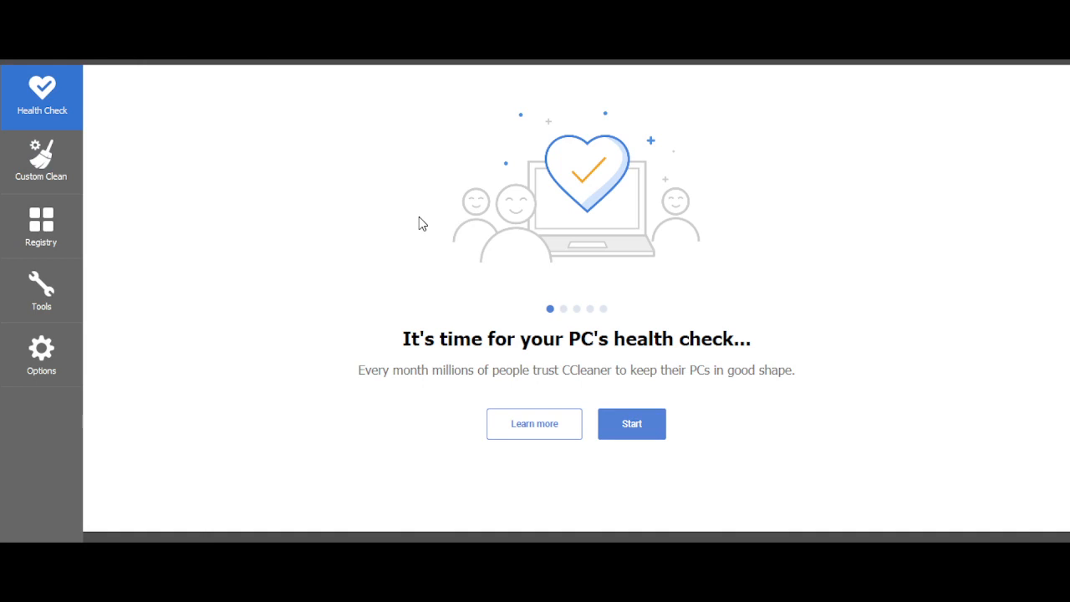
mouse_move(316, 187)
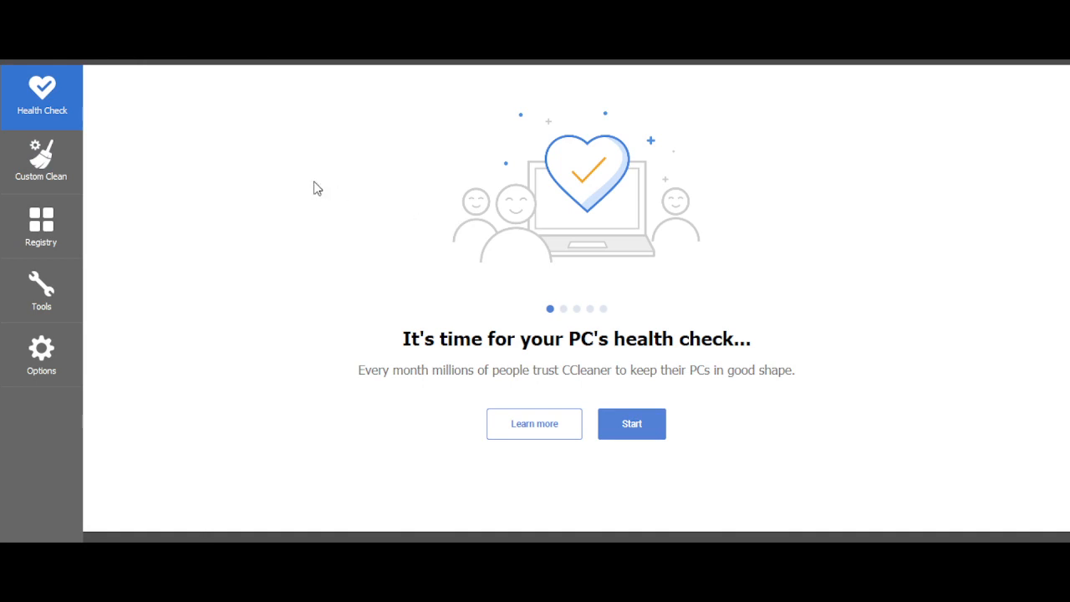
mouse_move(240, 188)
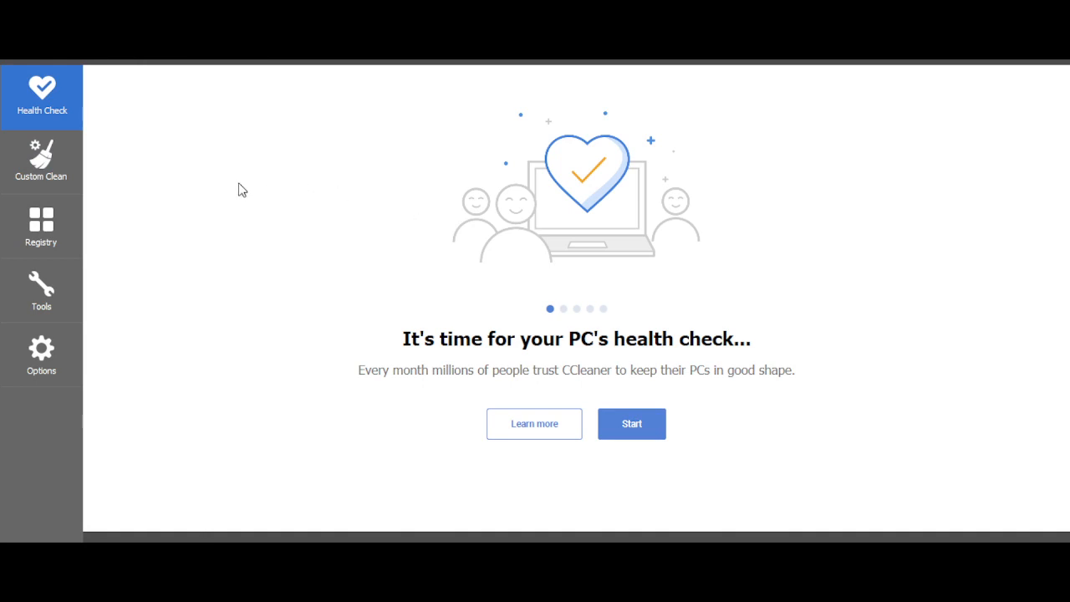
mouse_move(40, 291)
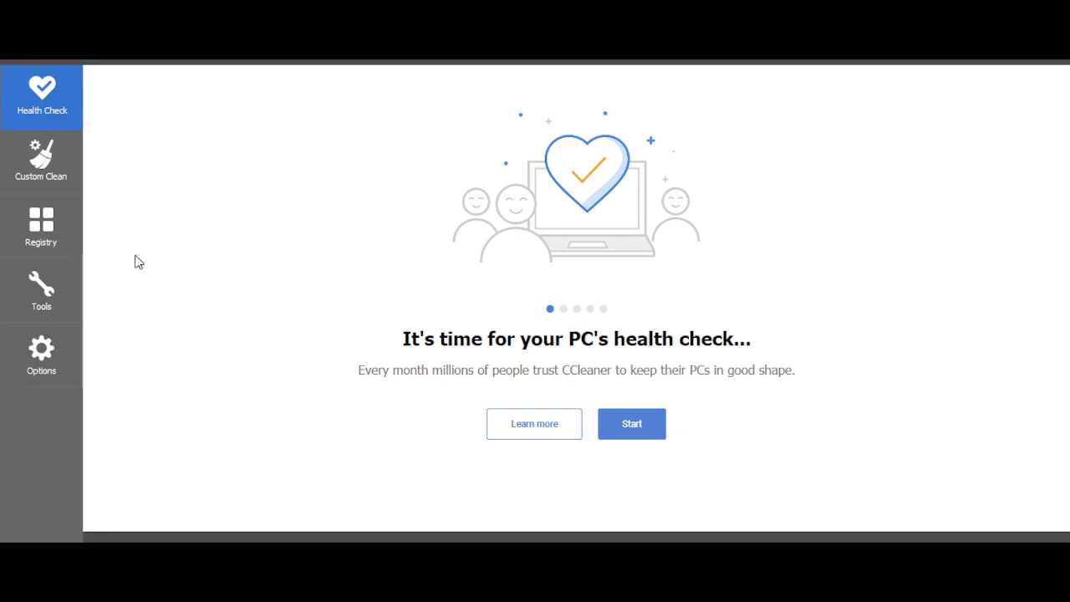
mouse_move(131, 191)
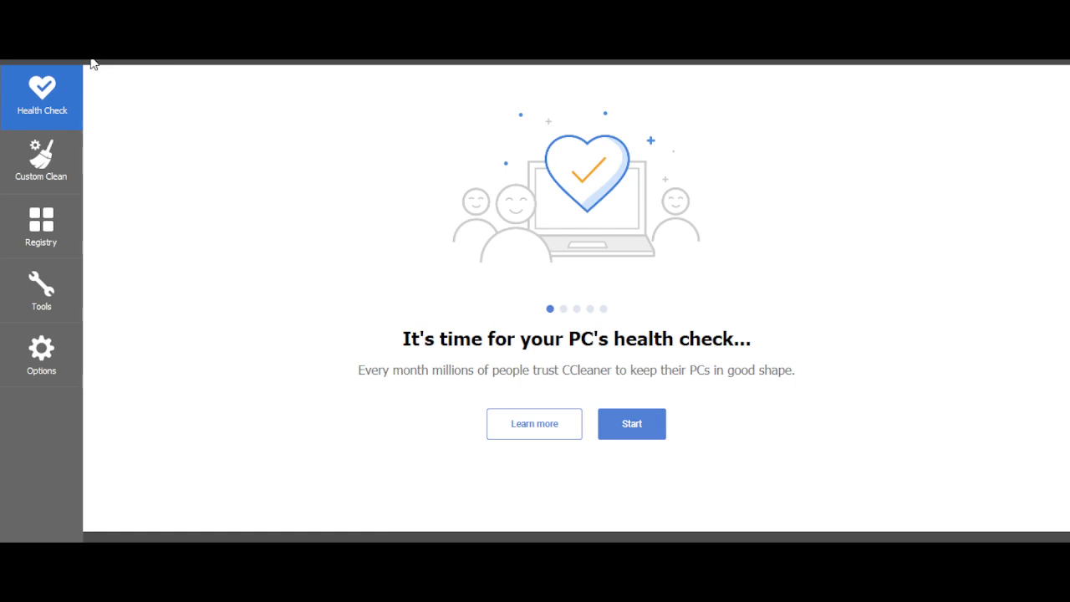
mouse_move(113, 61)
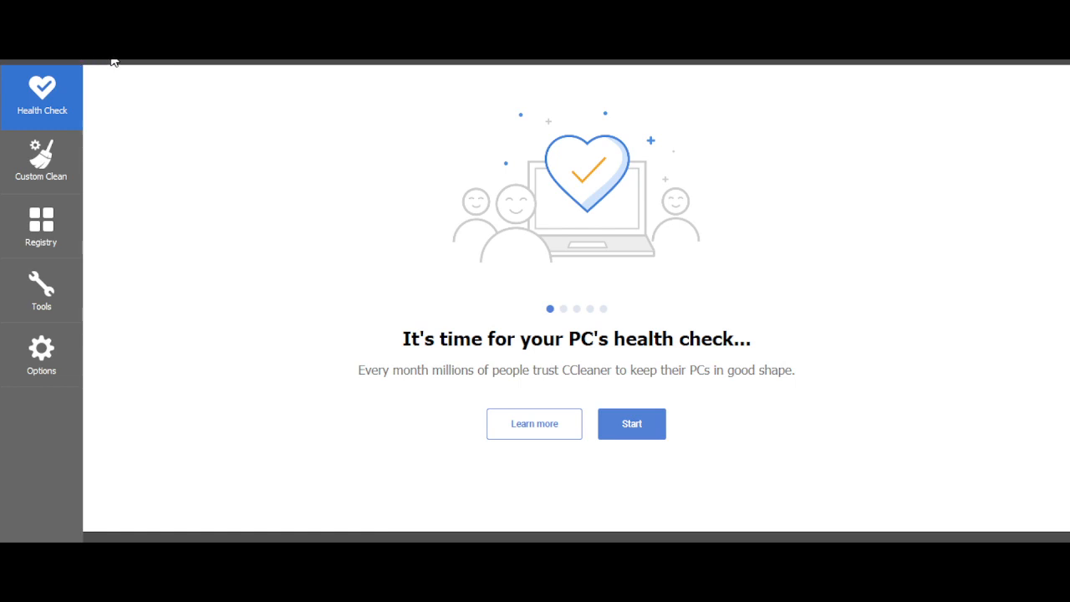
mouse_move(224, 89)
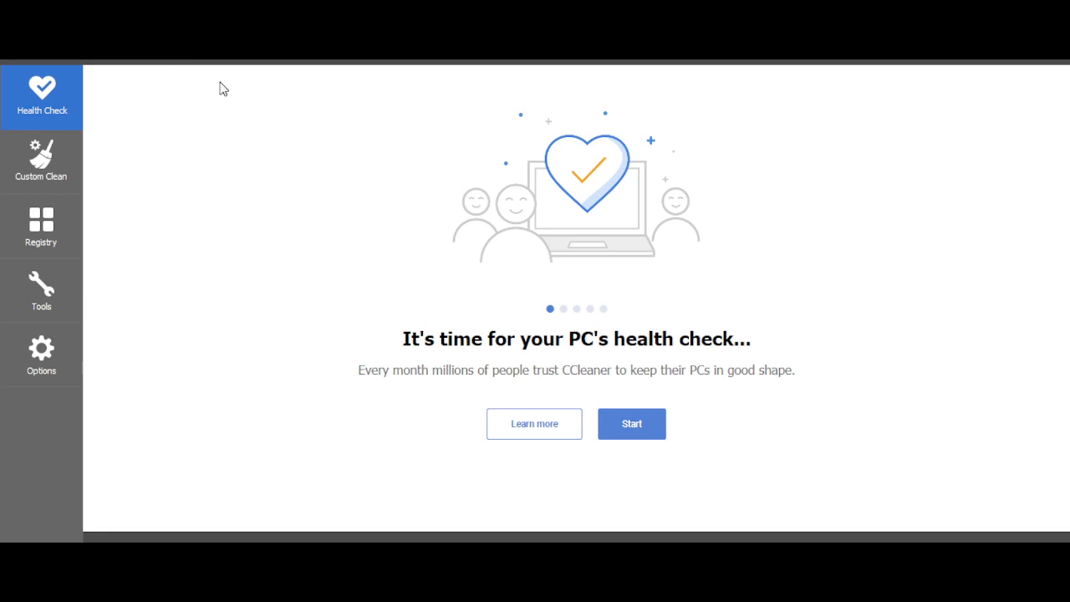
mouse_move(567, 314)
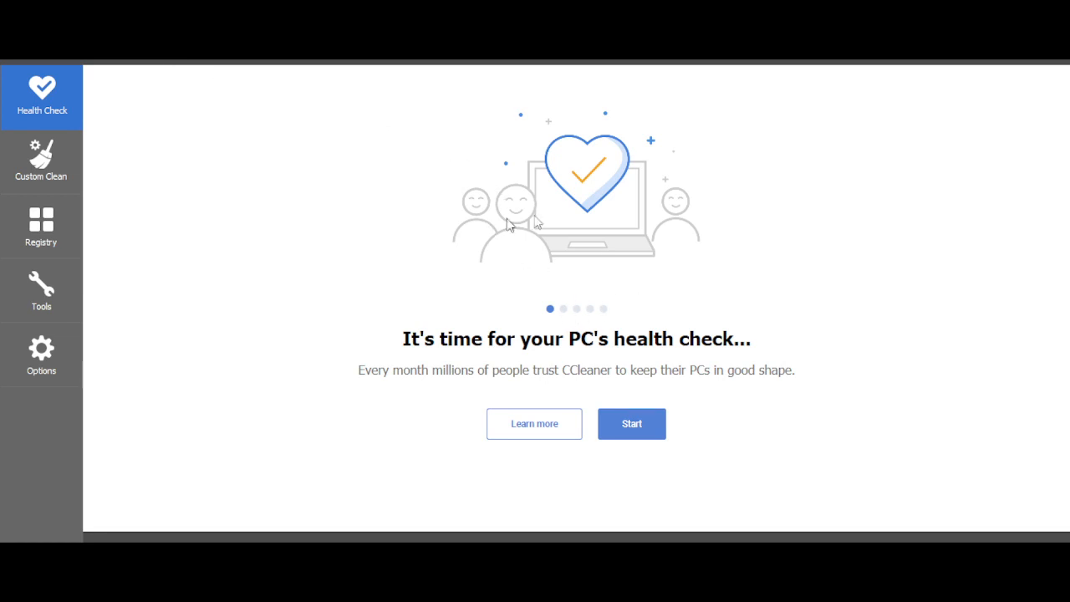
mouse_move(599, 337)
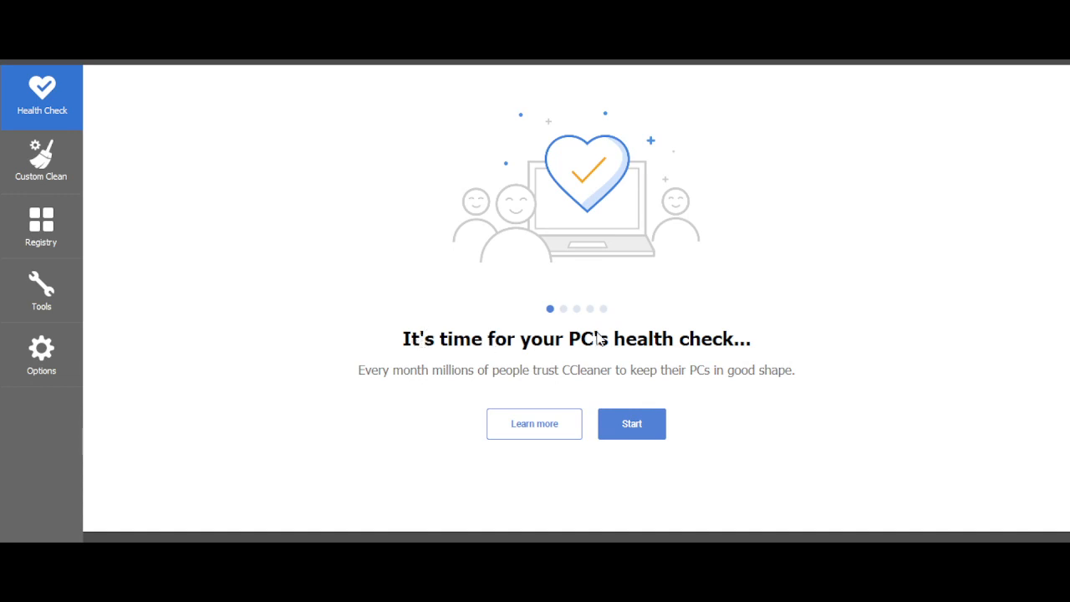
mouse_move(565, 350)
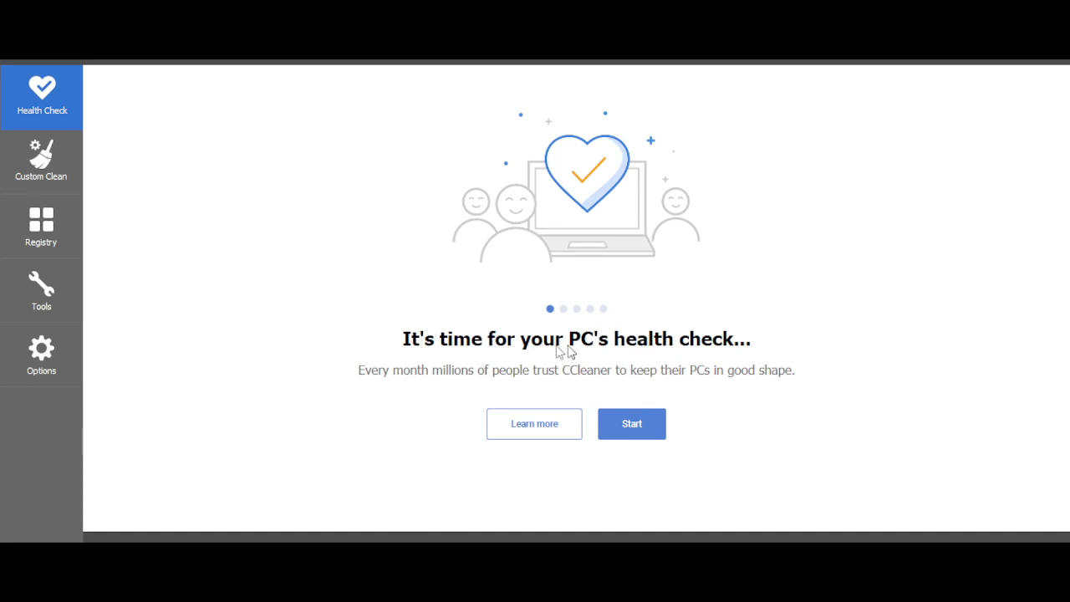
mouse_move(411, 385)
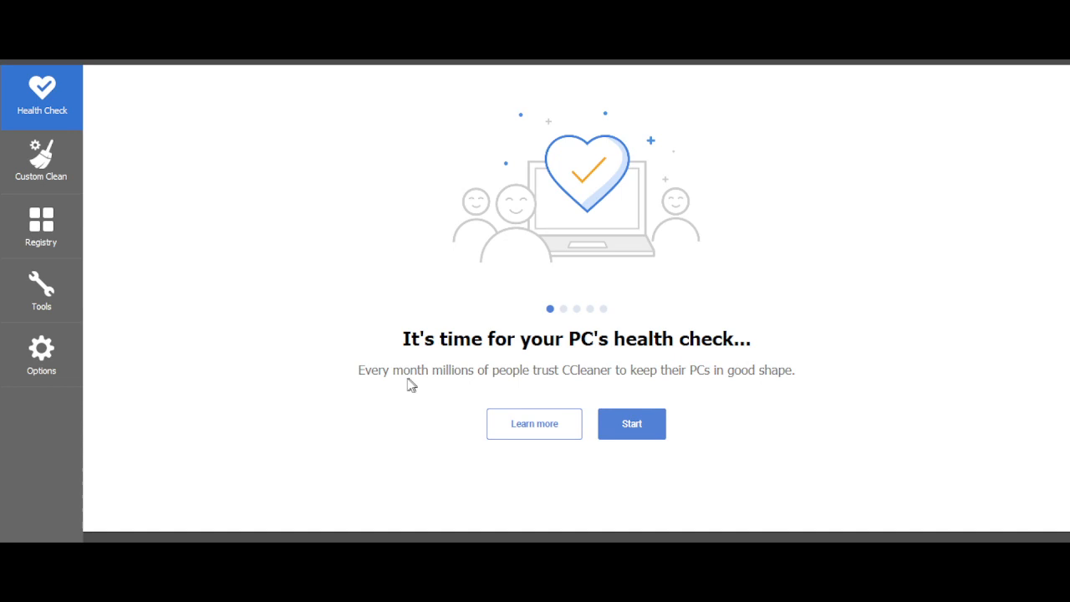
mouse_move(563, 375)
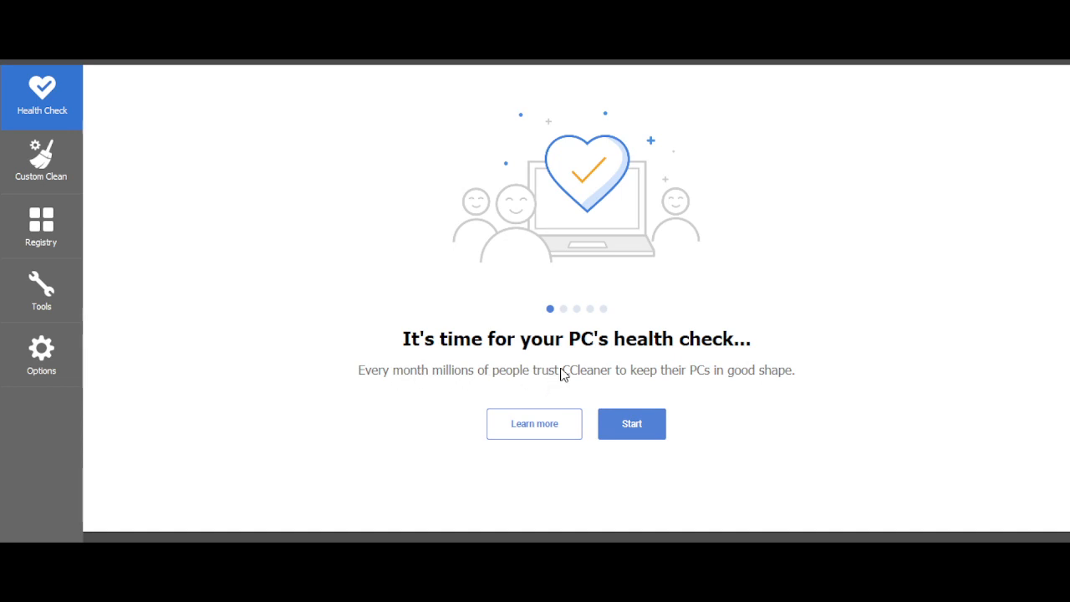
mouse_move(741, 381)
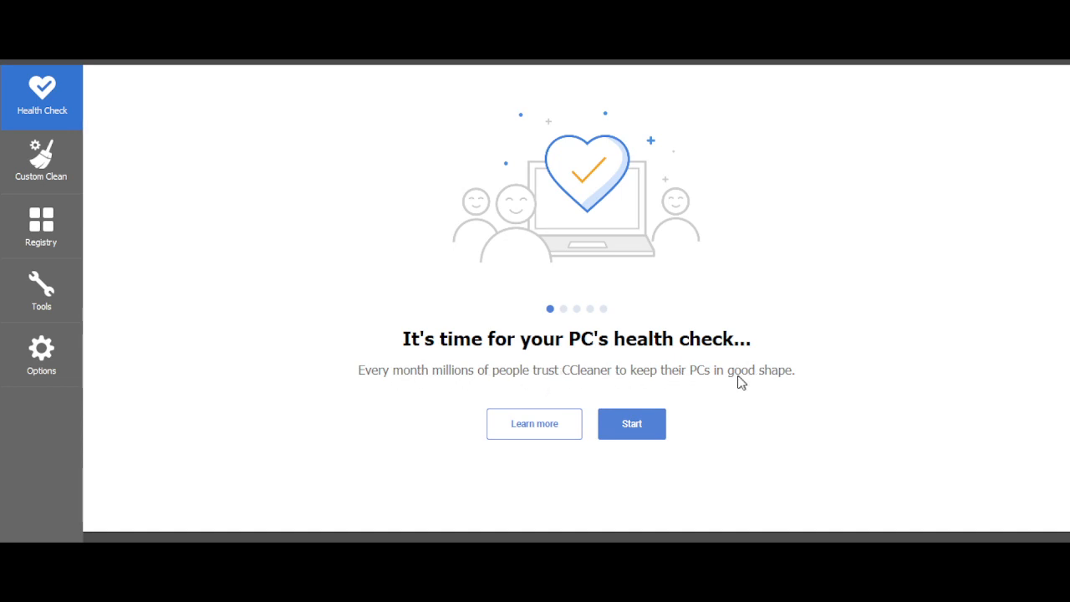
mouse_move(65, 149)
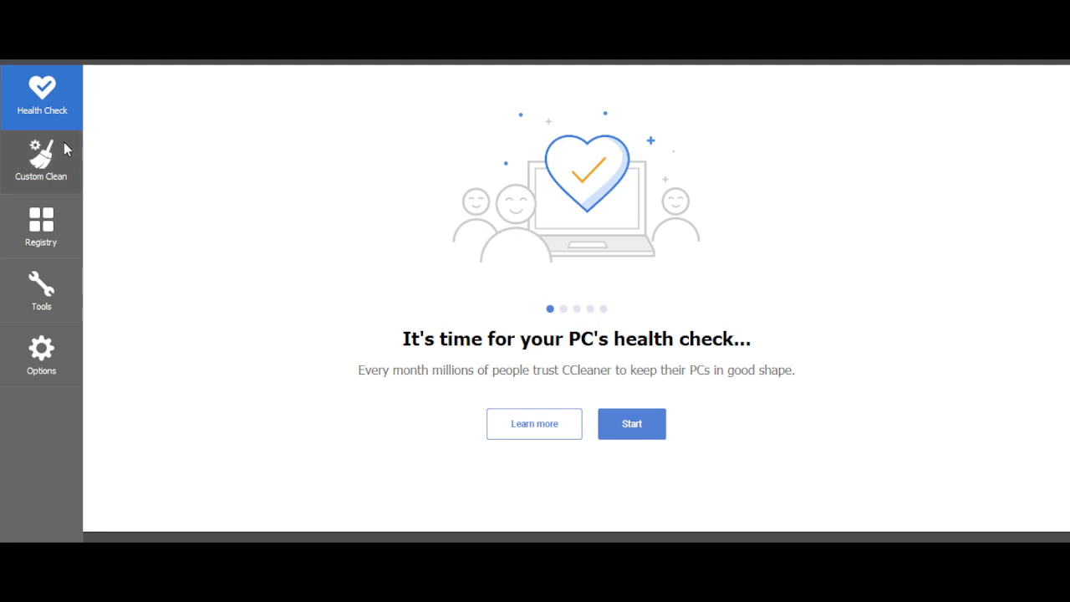
Step: Return to Custom Clean and browse the Windows checklist down to the Advanced items
click(40, 162)
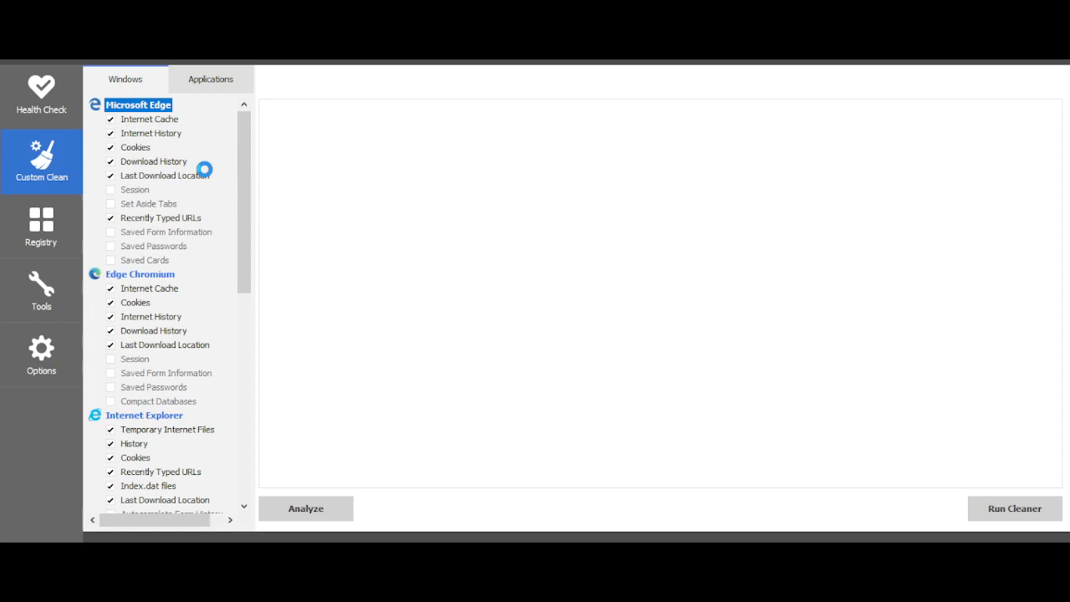
scroll(down, 3)
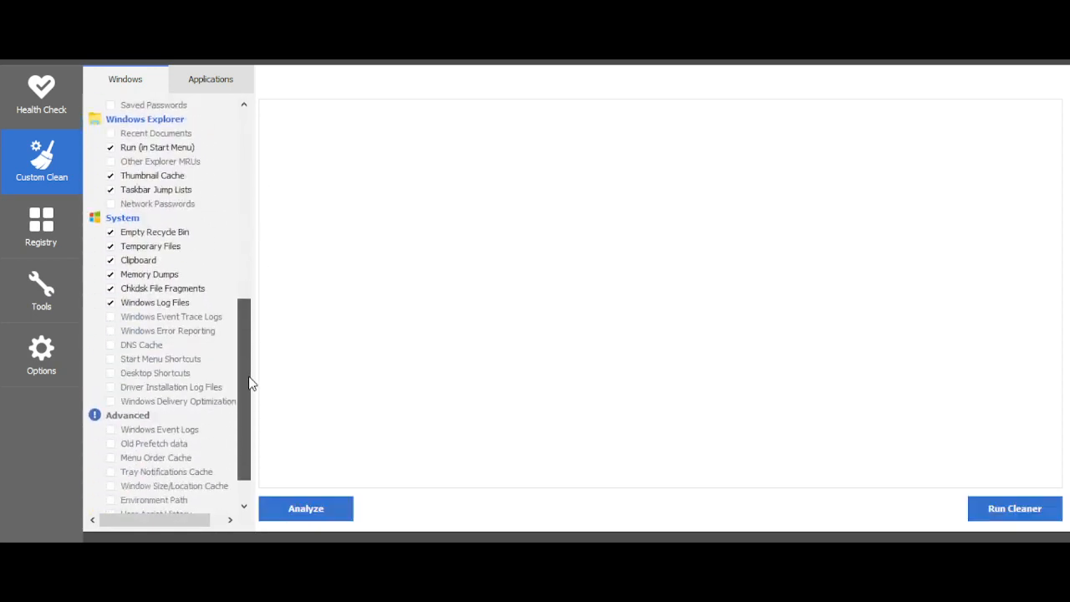
scroll(down, 3)
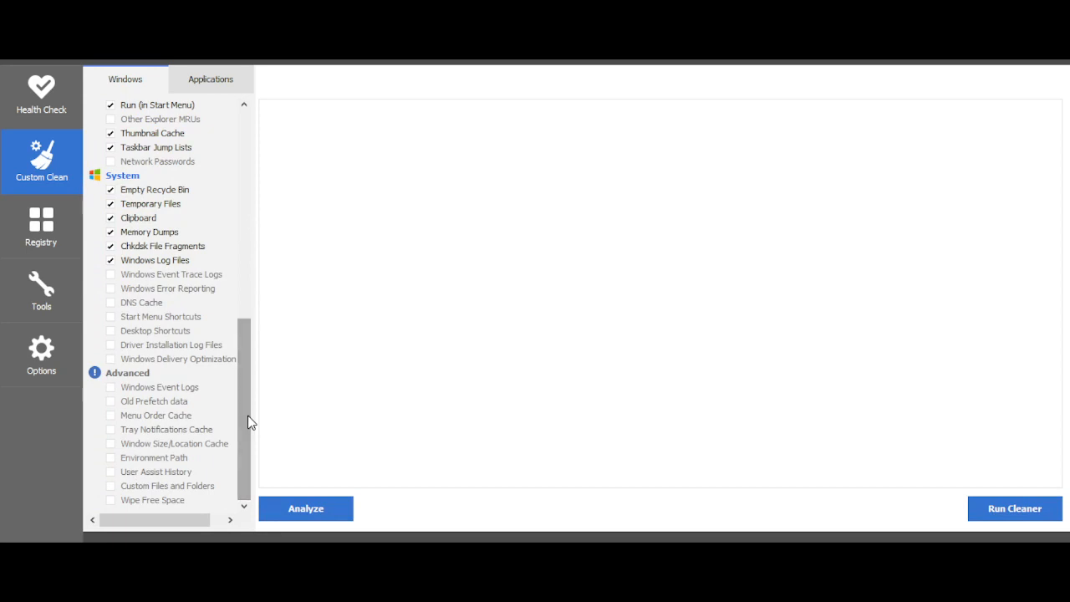
scroll(down, 3)
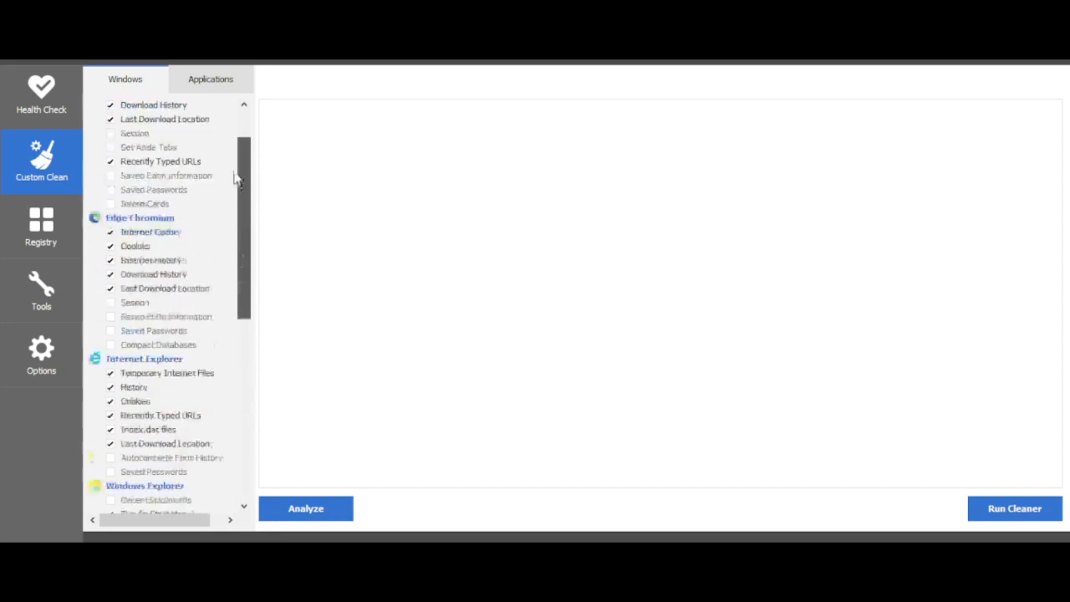
Step: Browse the Applications cleaning list, unticking the Google Chrome items along the way
click(211, 79)
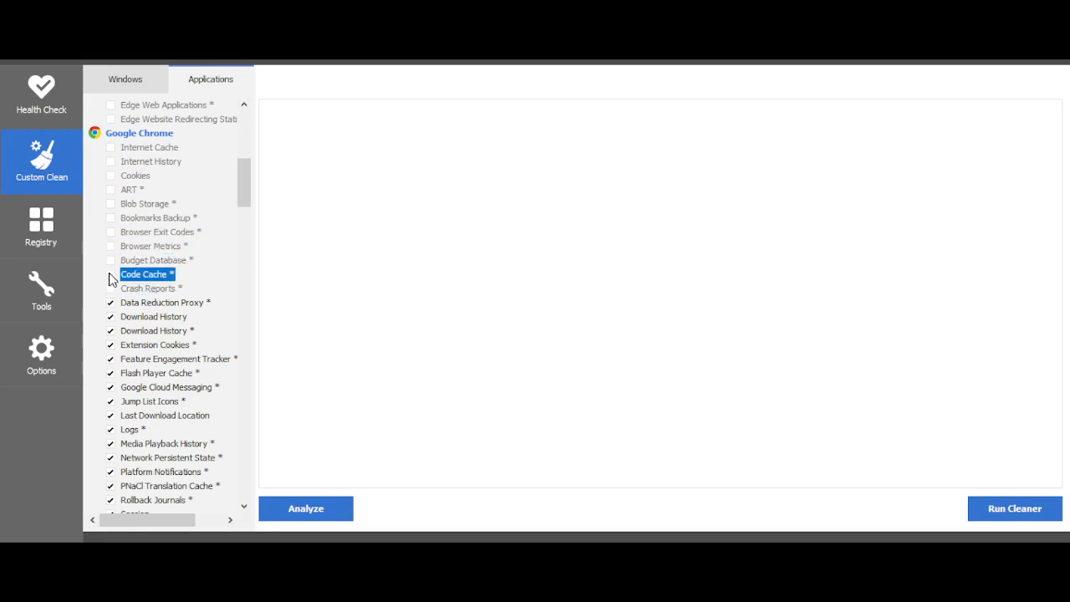
click(164, 301)
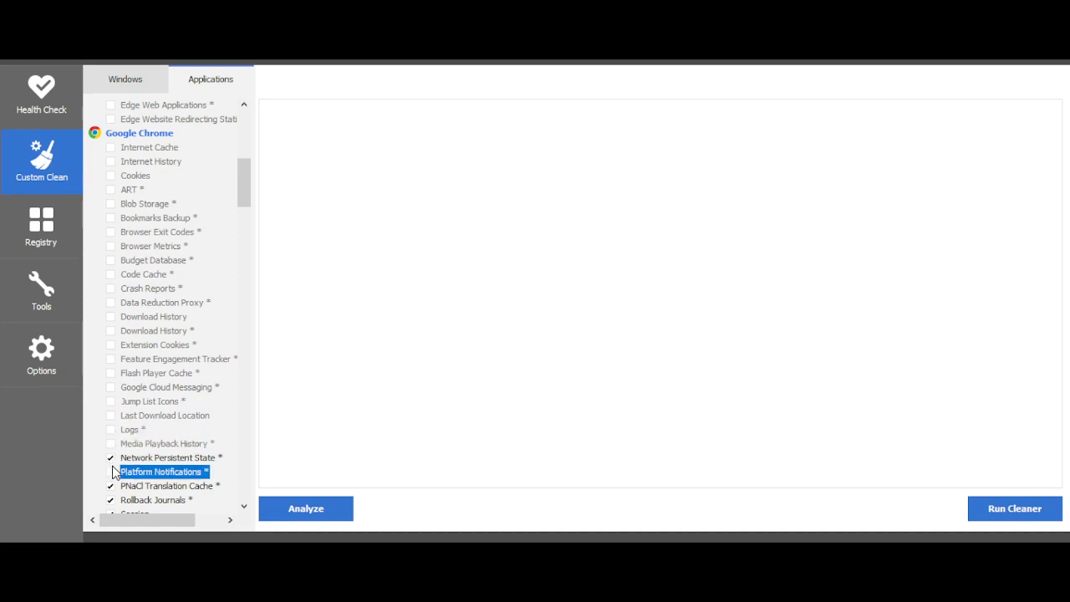
scroll(down, 3)
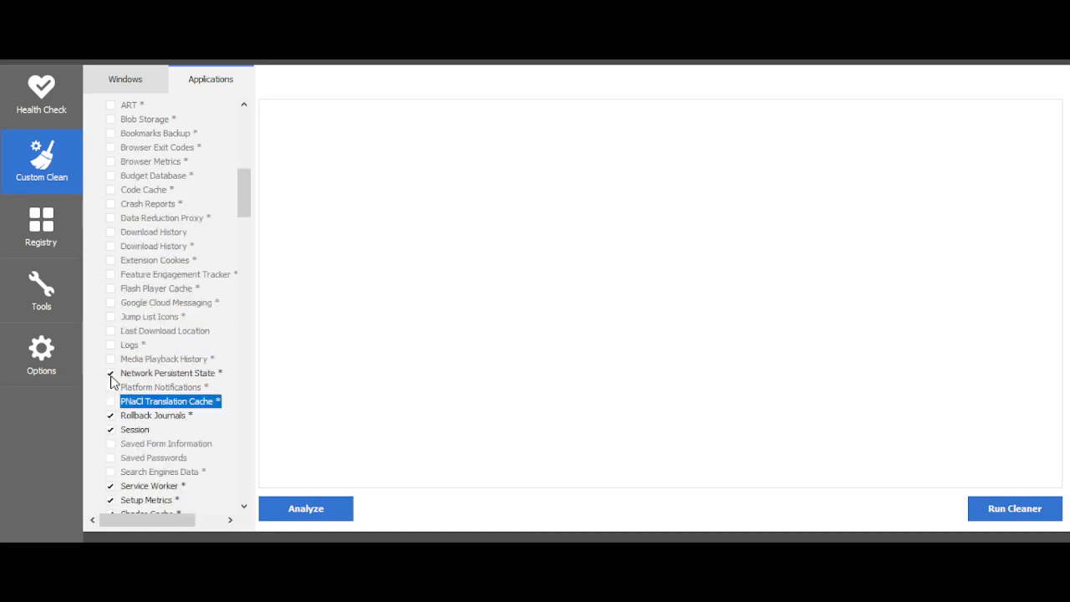
scroll(down, 3)
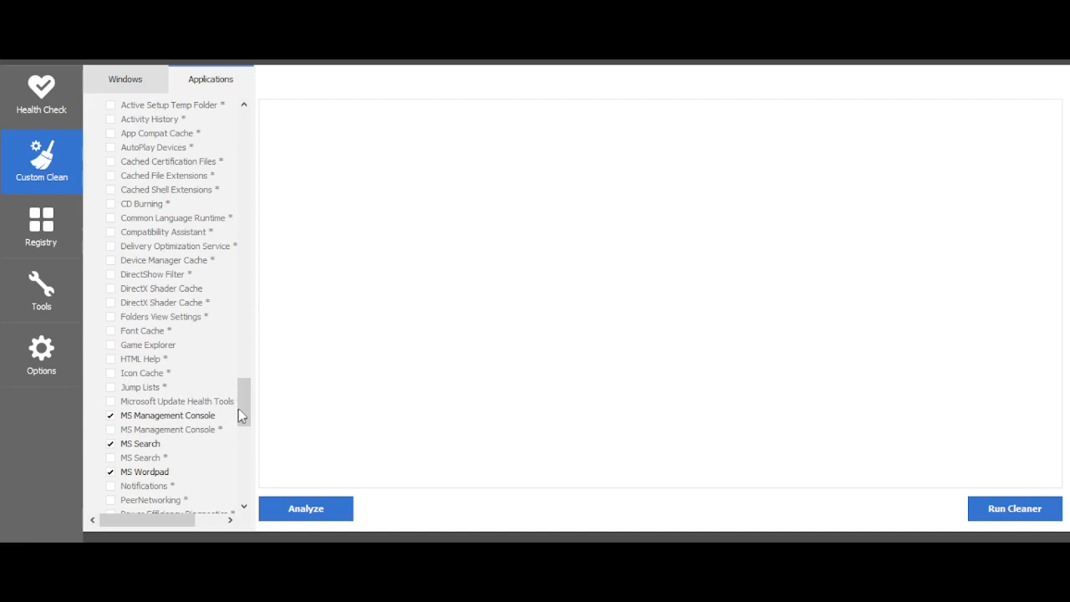
scroll(down, 3)
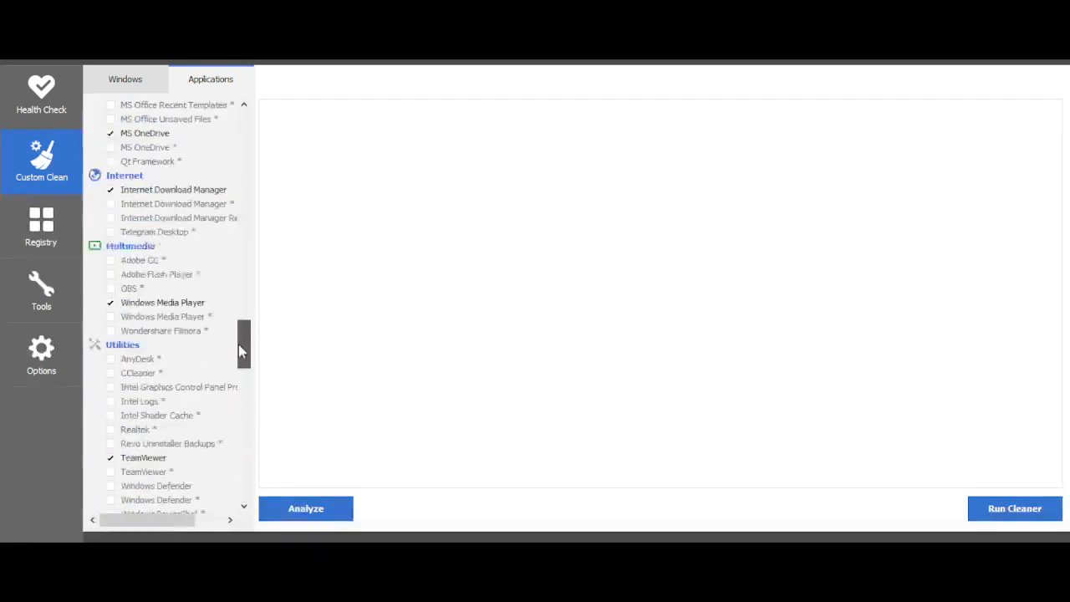
scroll(down, 3)
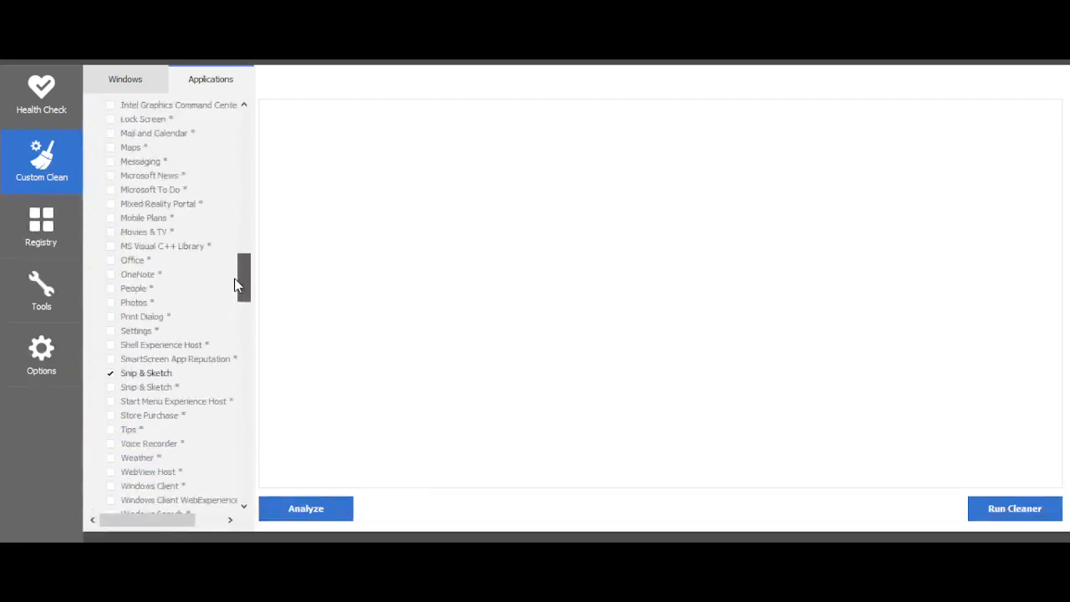
scroll(down, 3)
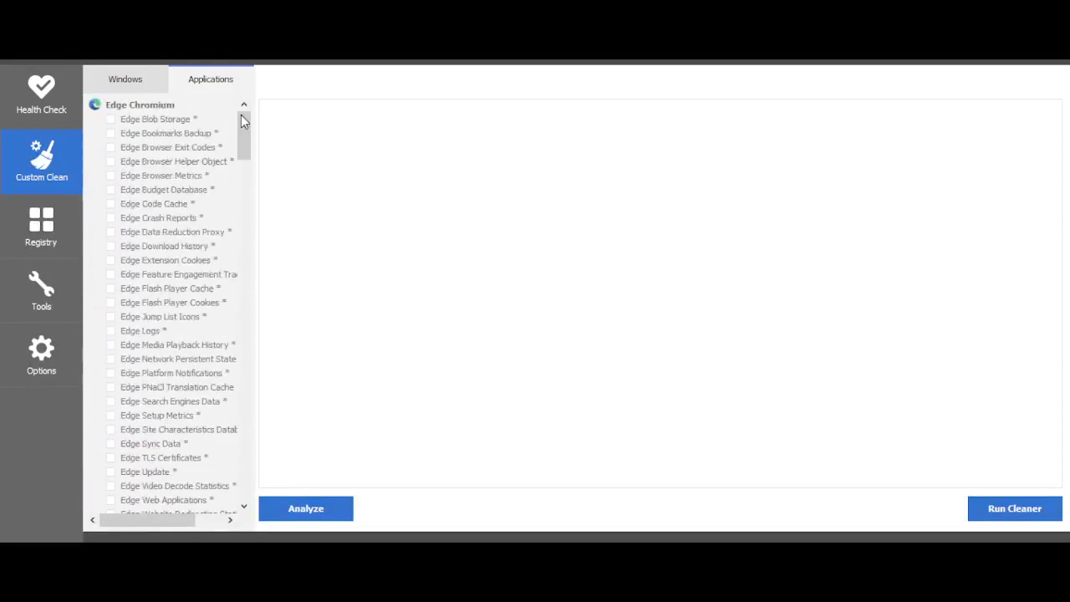
Step: Return to the Windows list, visit Registry Cleaner, then the Tools section
click(123, 79)
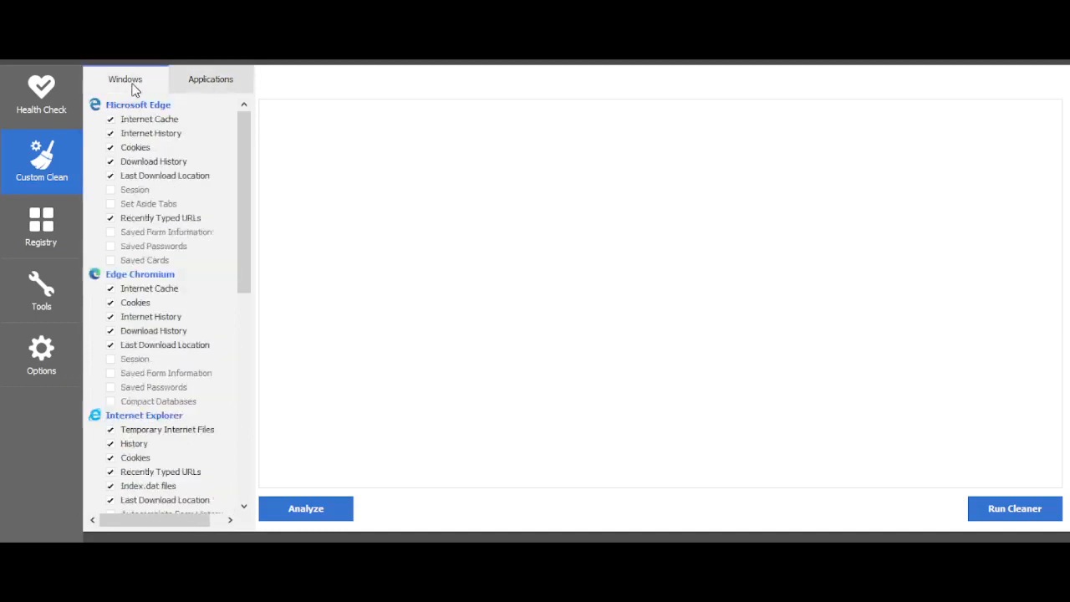
click(40, 226)
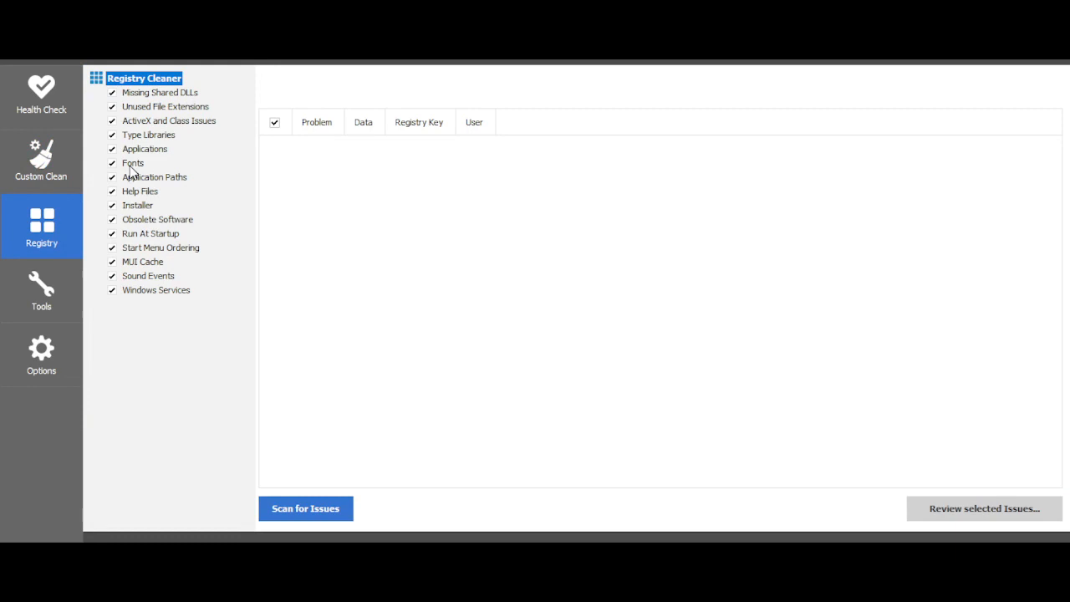
click(41, 291)
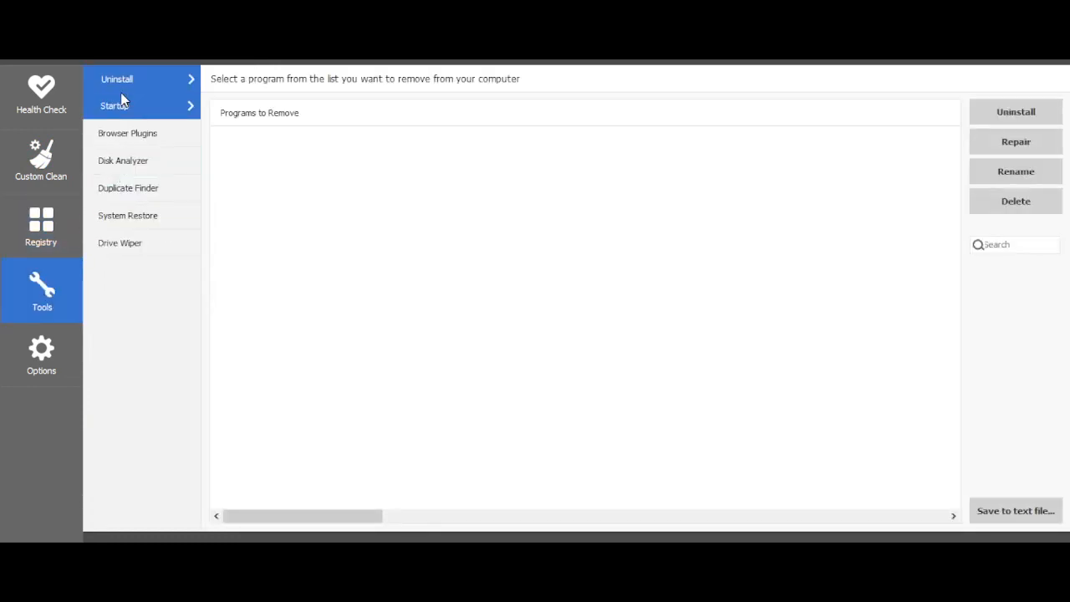
Step: Visit the Tools pages: Uninstall, Startup, Browser Plugins, Duplicate Finder and System Restore
click(117, 79)
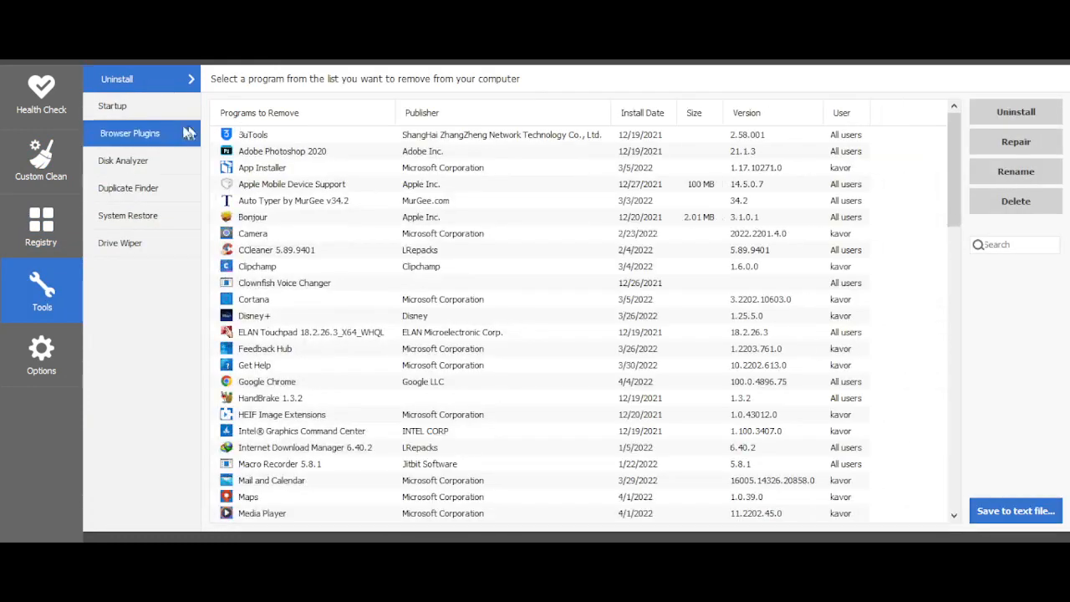
mouse_move(176, 125)
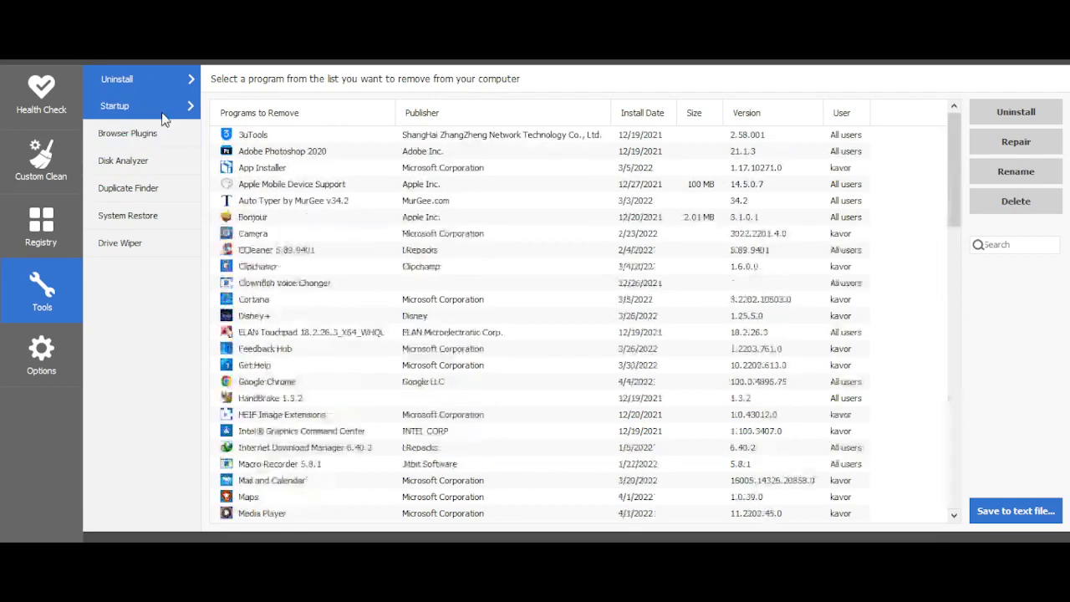
click(114, 106)
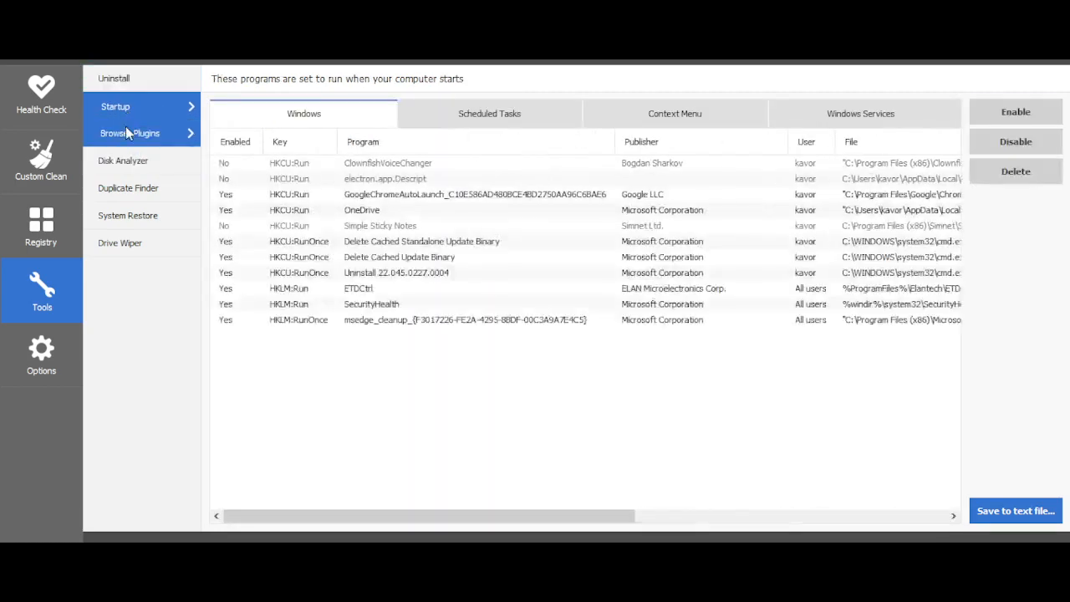
click(130, 134)
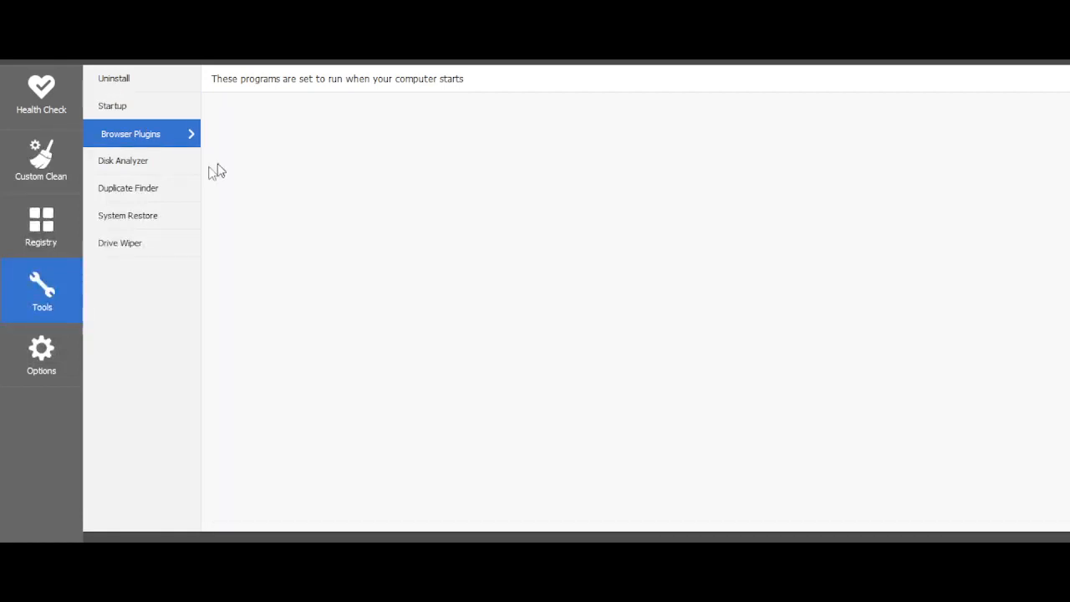
mouse_move(124, 160)
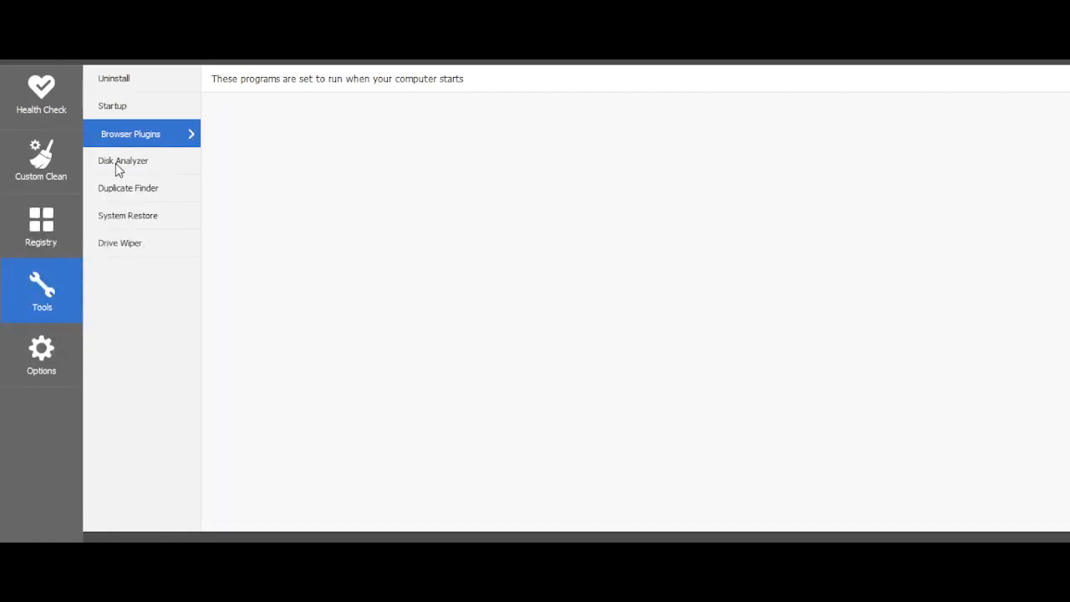
mouse_move(130, 176)
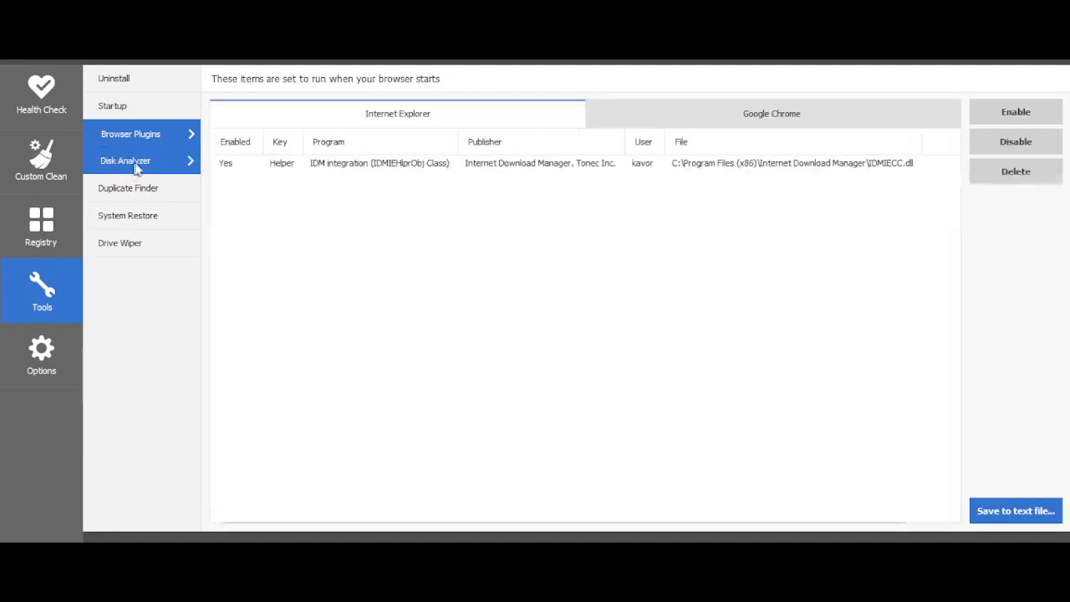
click(130, 187)
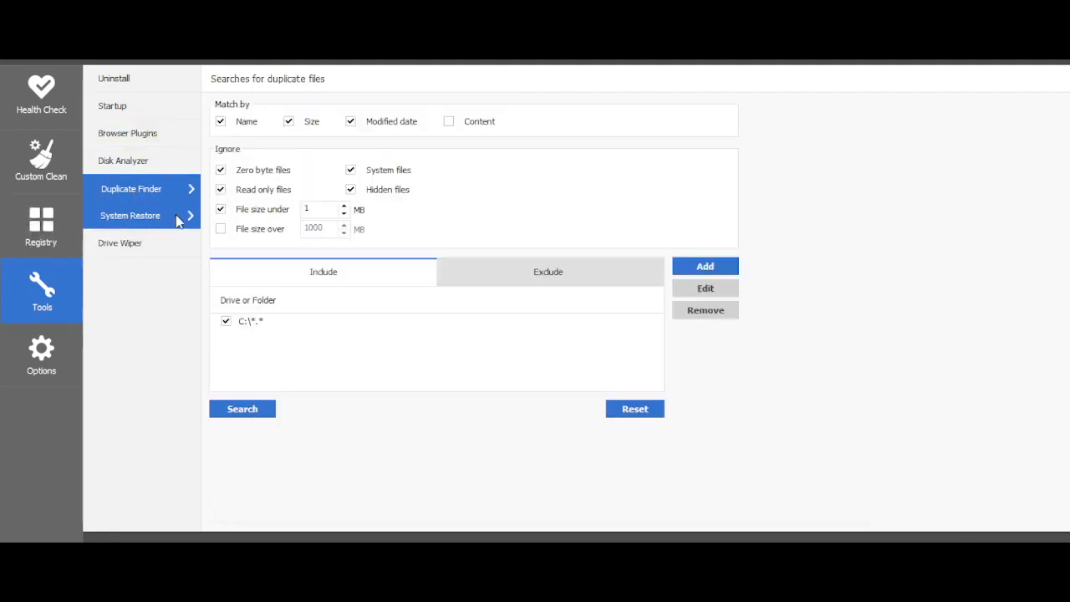
click(130, 216)
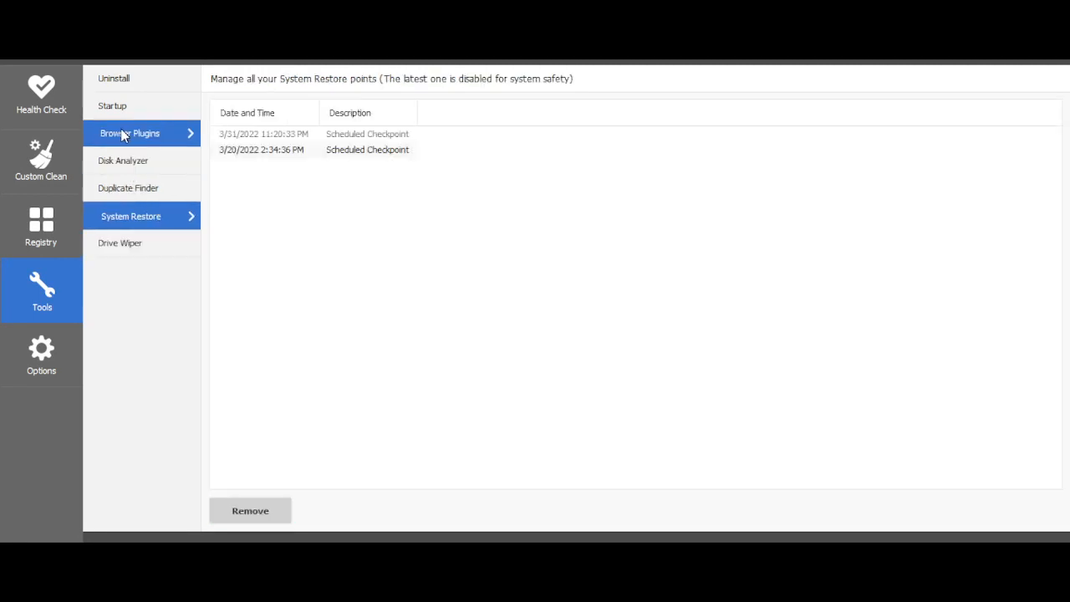
Step: Visit Health Check and Custom Clean, then move on to Options
click(40, 94)
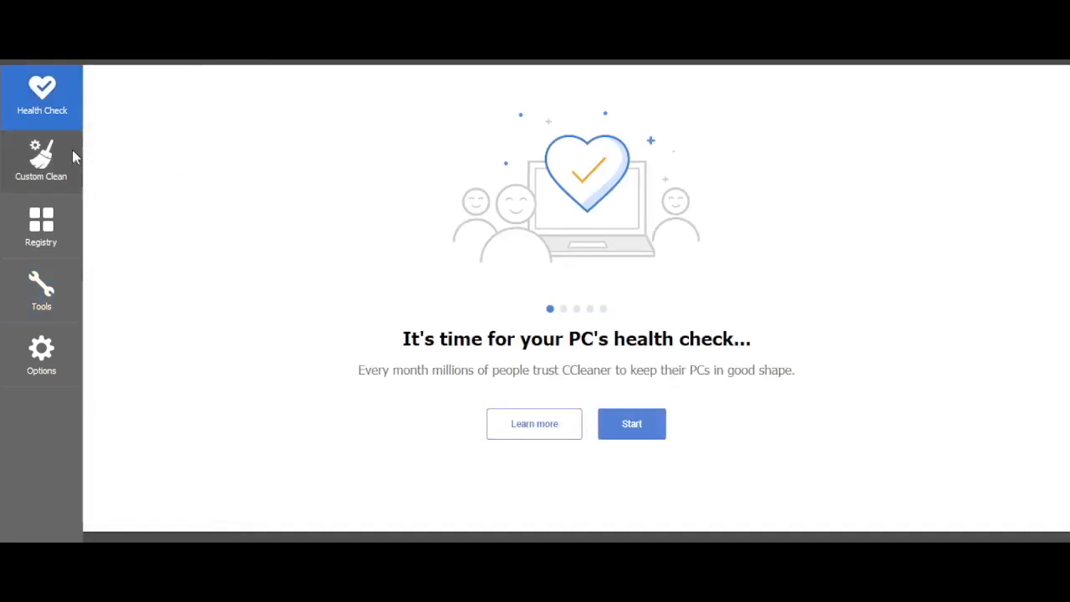
click(40, 159)
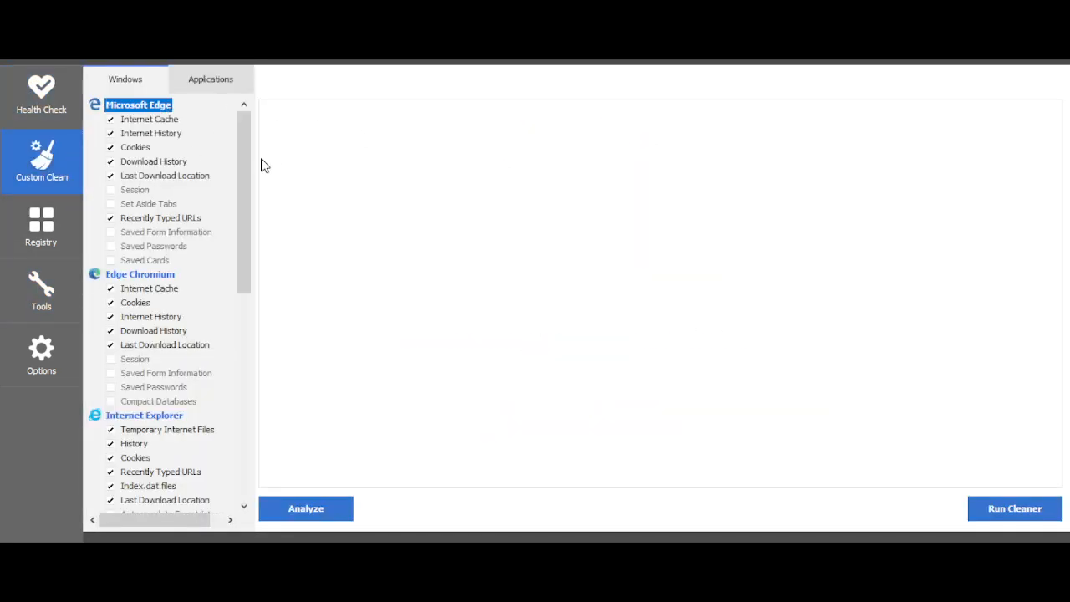
click(40, 355)
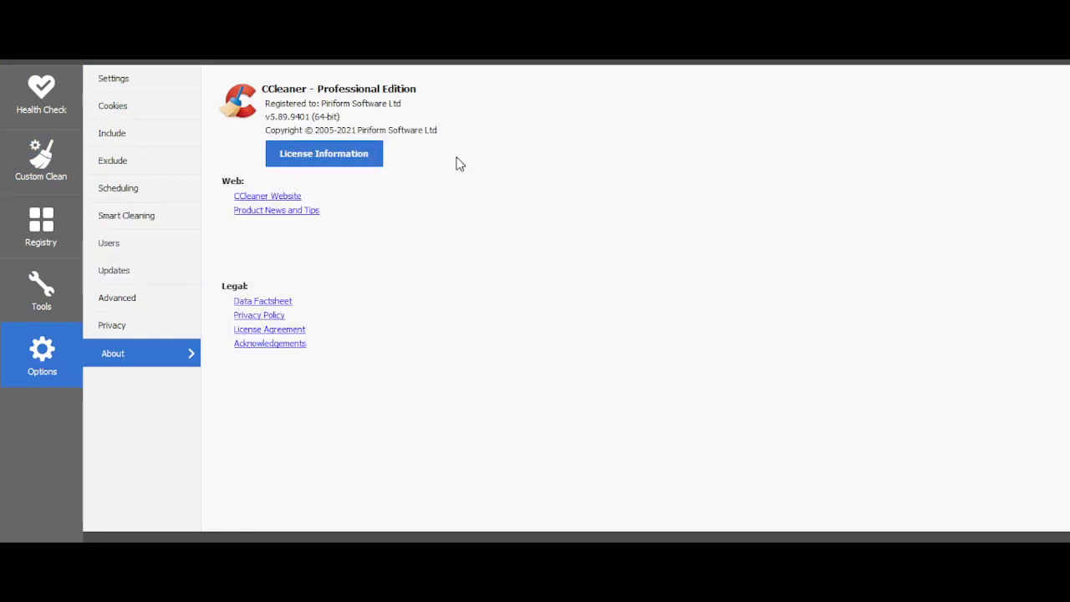
mouse_move(432, 131)
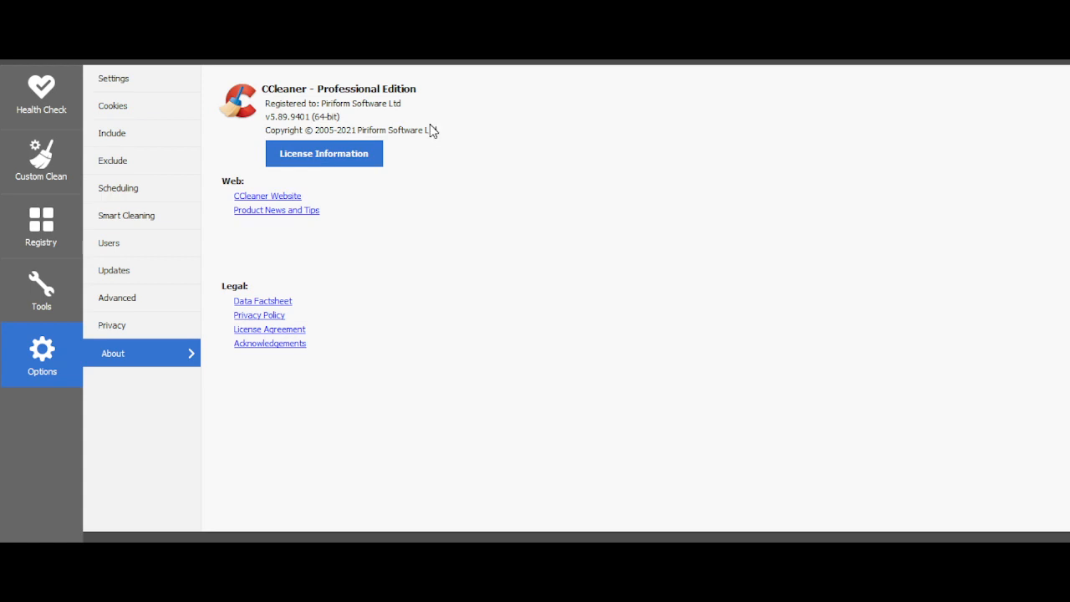
mouse_move(488, 154)
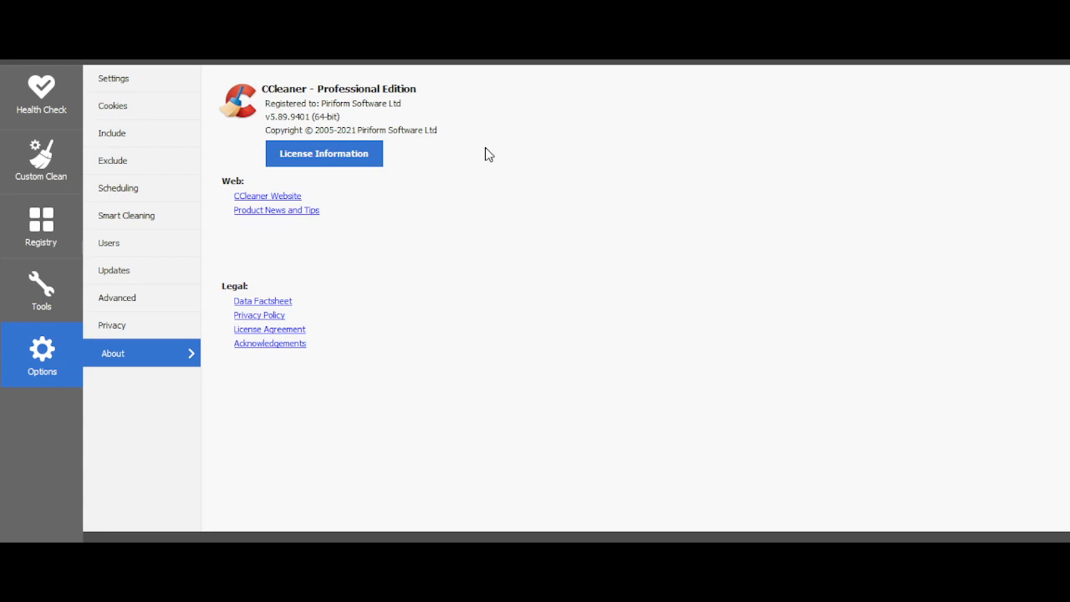
mouse_move(117, 78)
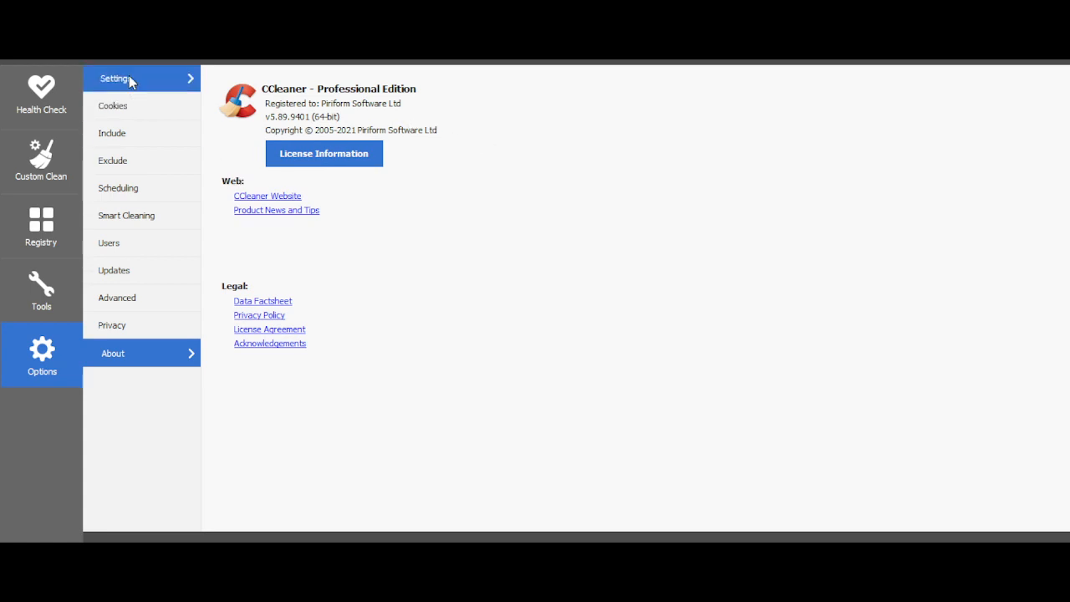
Step: Show the Cookies options page listing avast.com, ccleaner.com and ccleanercloud.com to keep
click(116, 105)
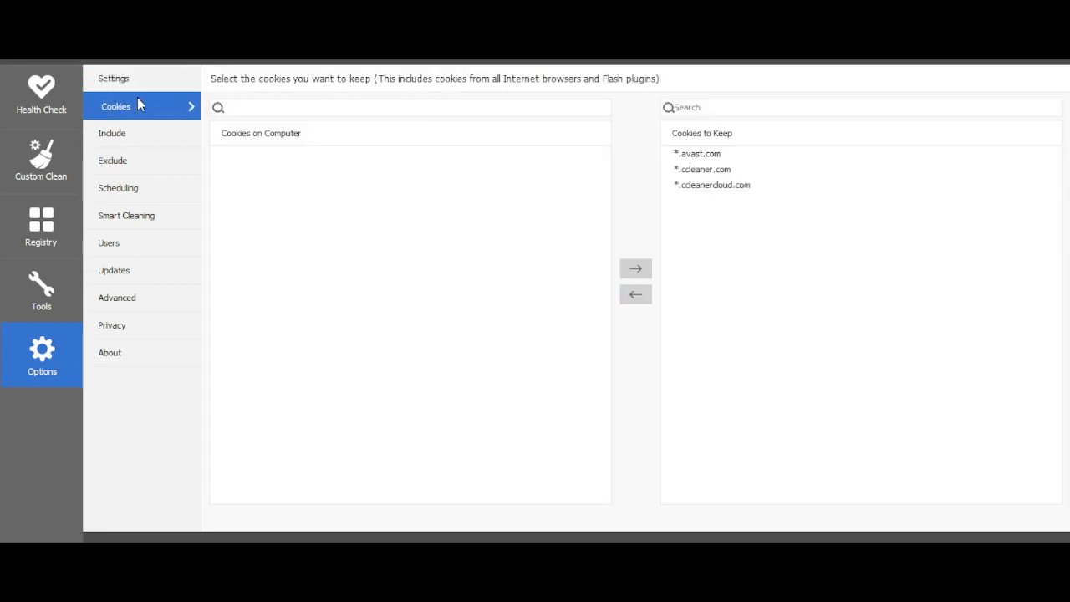
Step: Show the basic Settings page with Custom Clean set as the CCleaner home screen
click(114, 78)
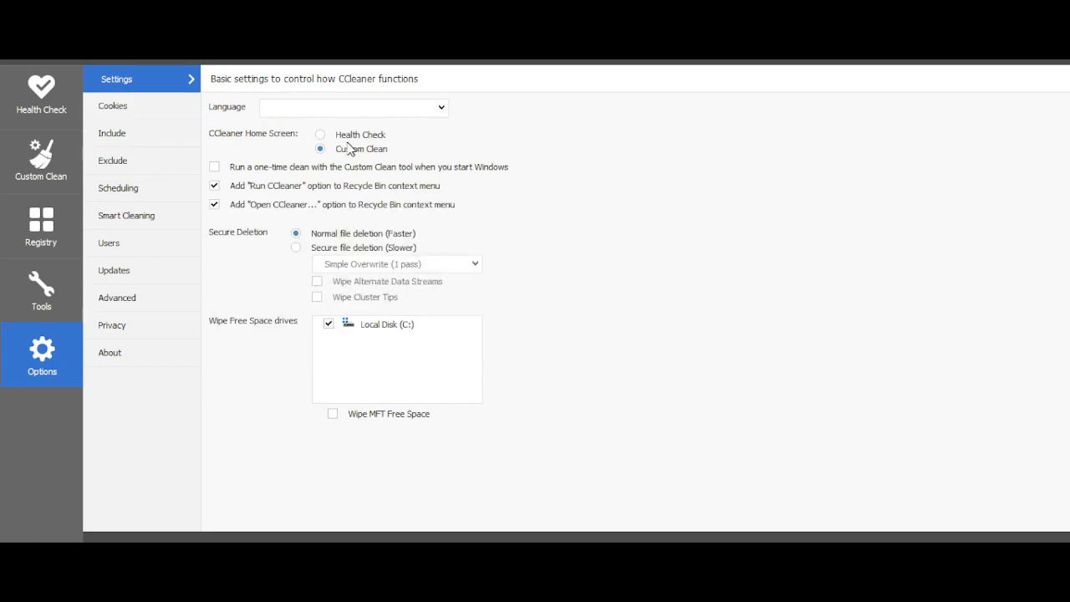
mouse_move(402, 141)
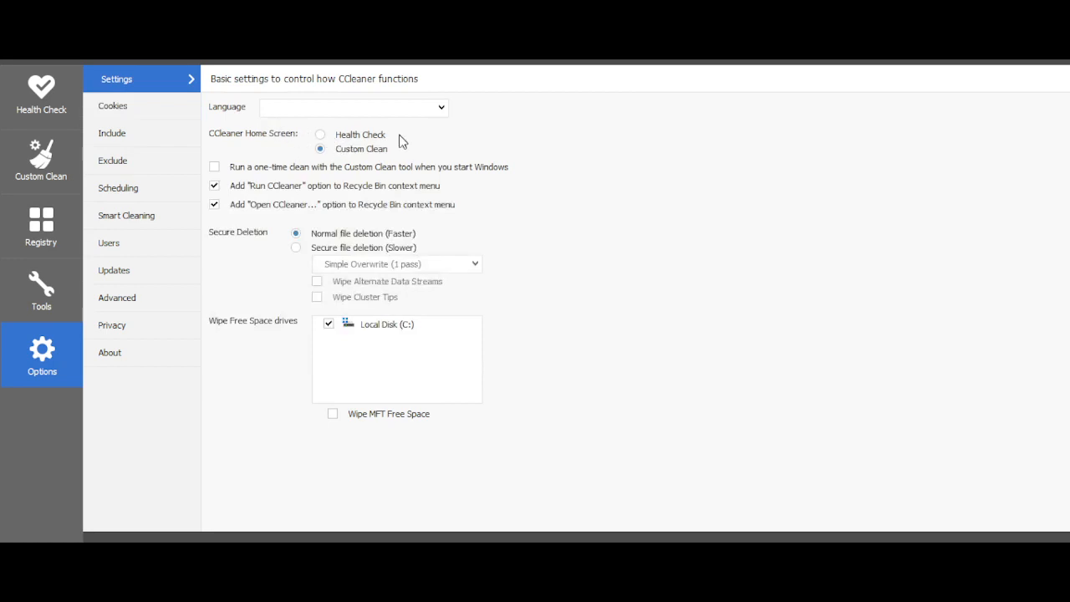
mouse_move(254, 174)
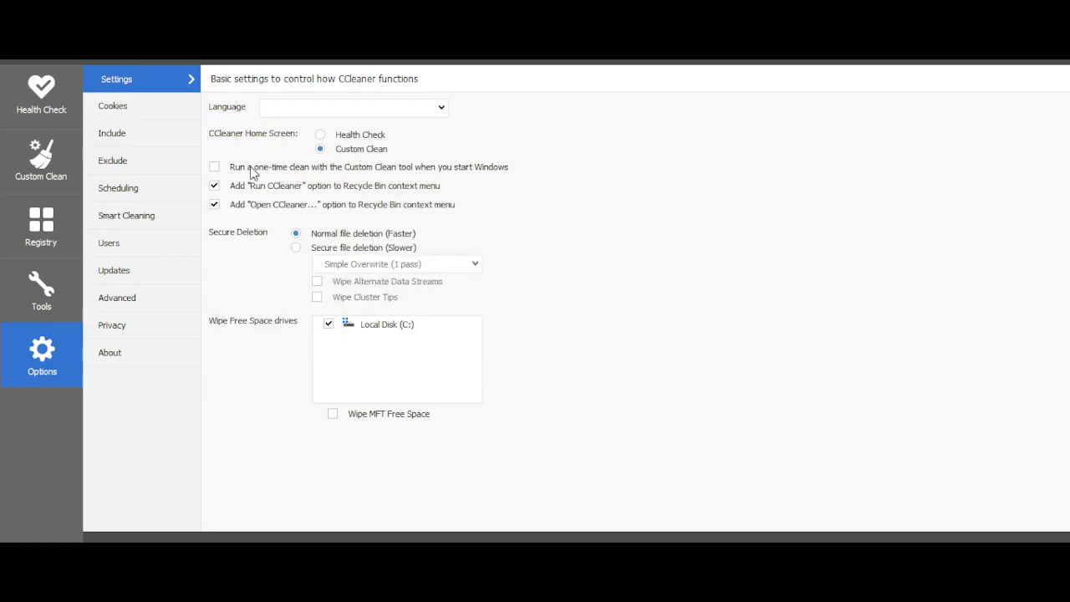
mouse_move(275, 199)
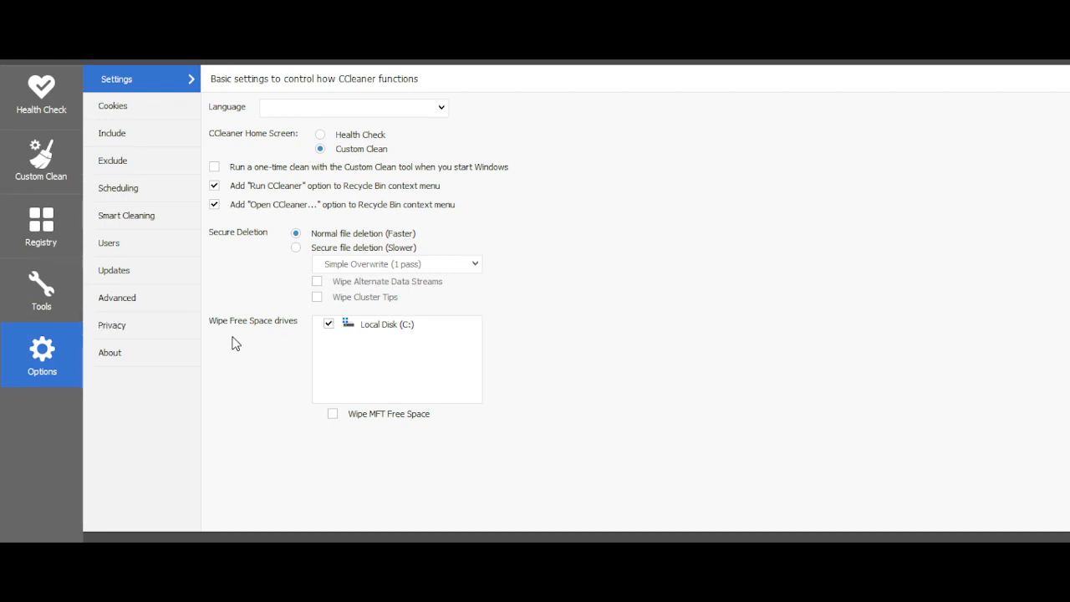
mouse_move(238, 341)
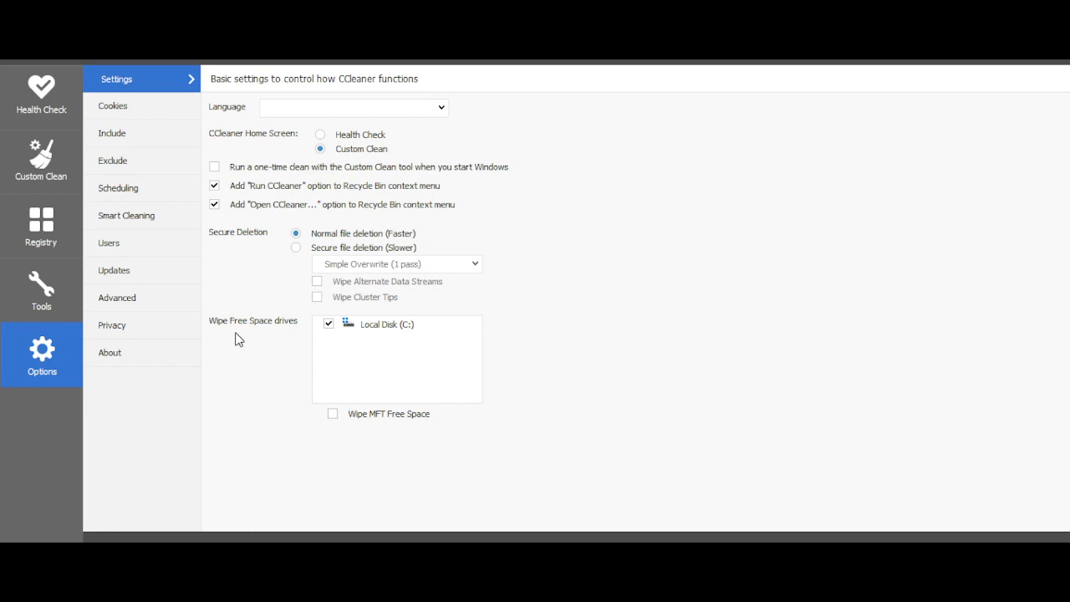
mouse_move(505, 236)
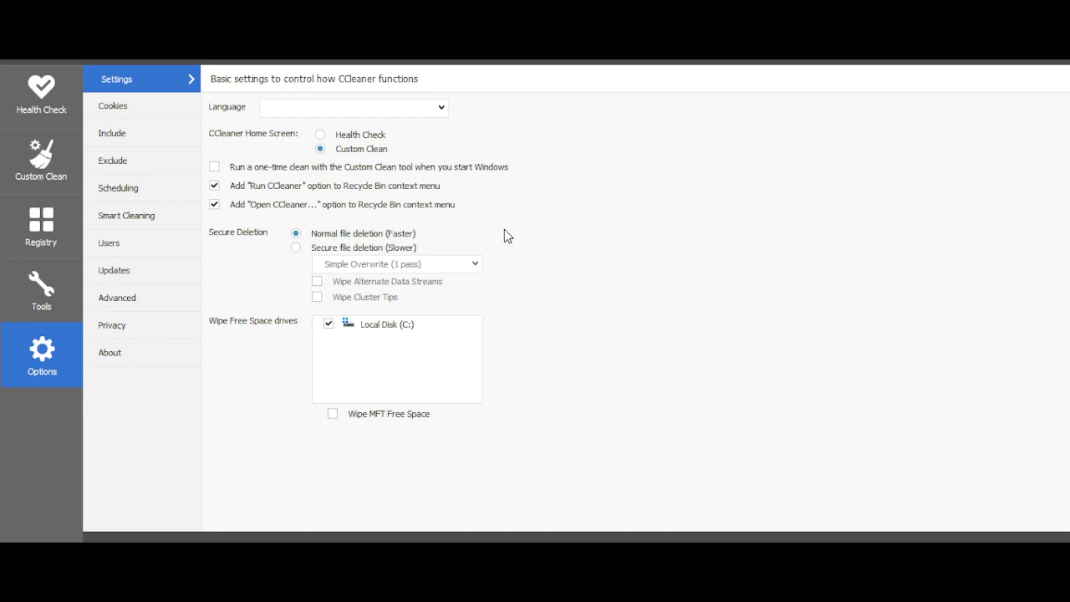